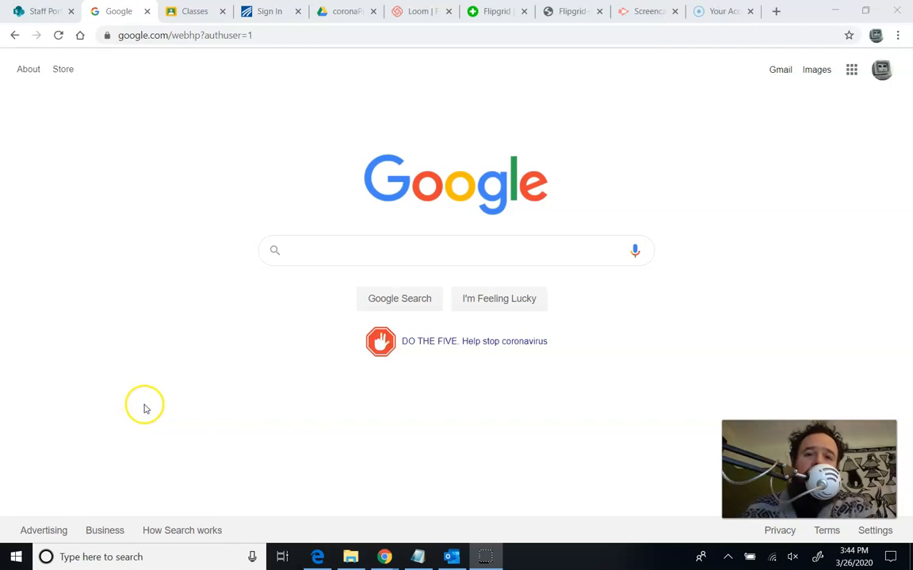
mouse_move(162, 349)
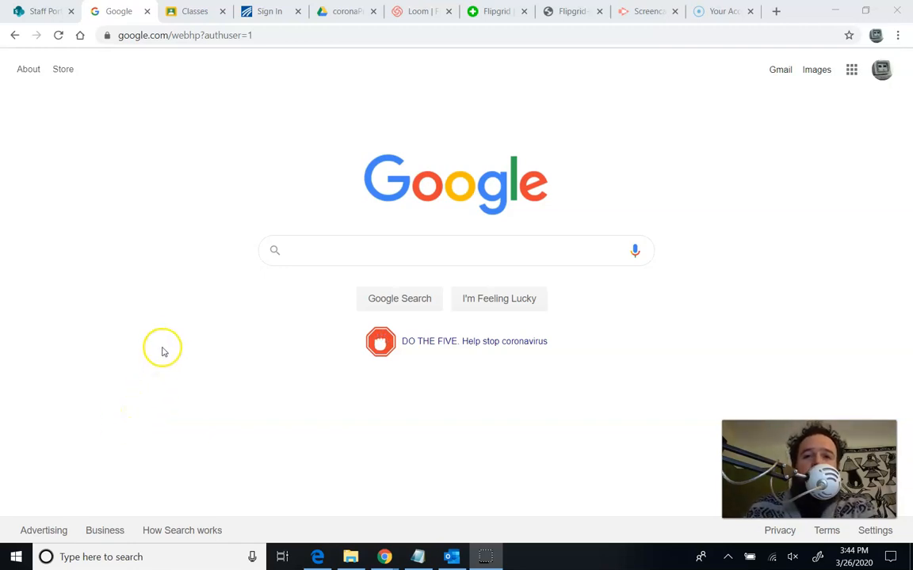
mouse_move(173, 330)
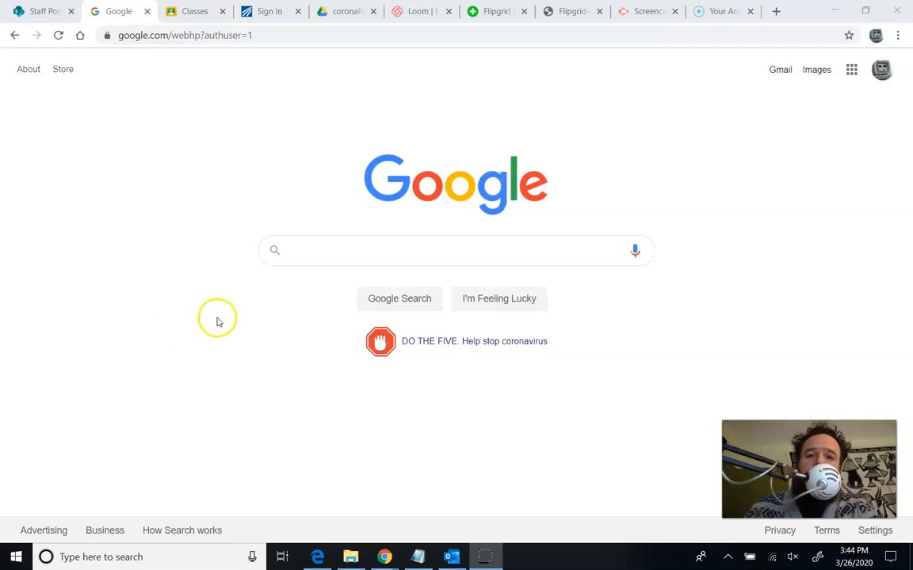
mouse_move(363, 186)
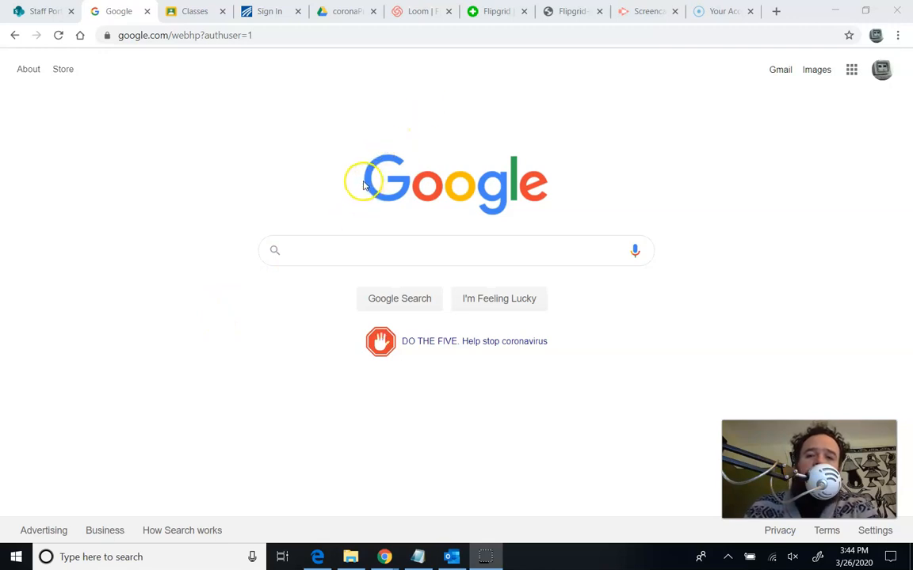
mouse_move(352, 175)
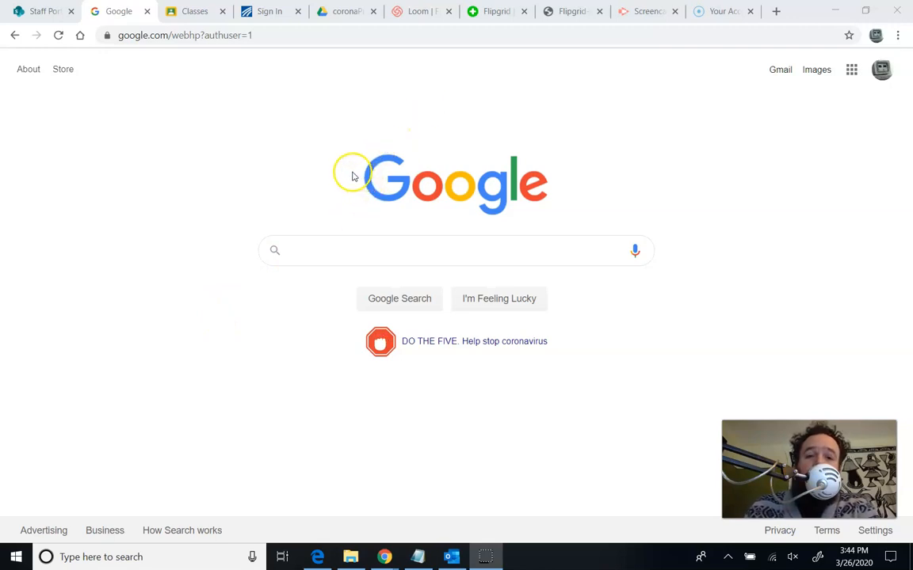
mouse_move(799, 137)
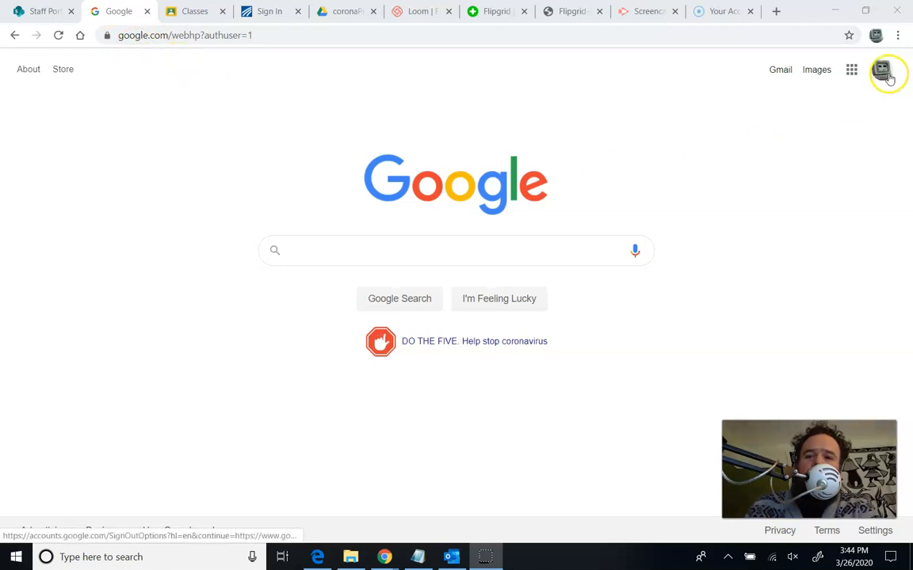
Switch Chrome's Google session from the personal Gmail to the school-managed account.
click(888, 71)
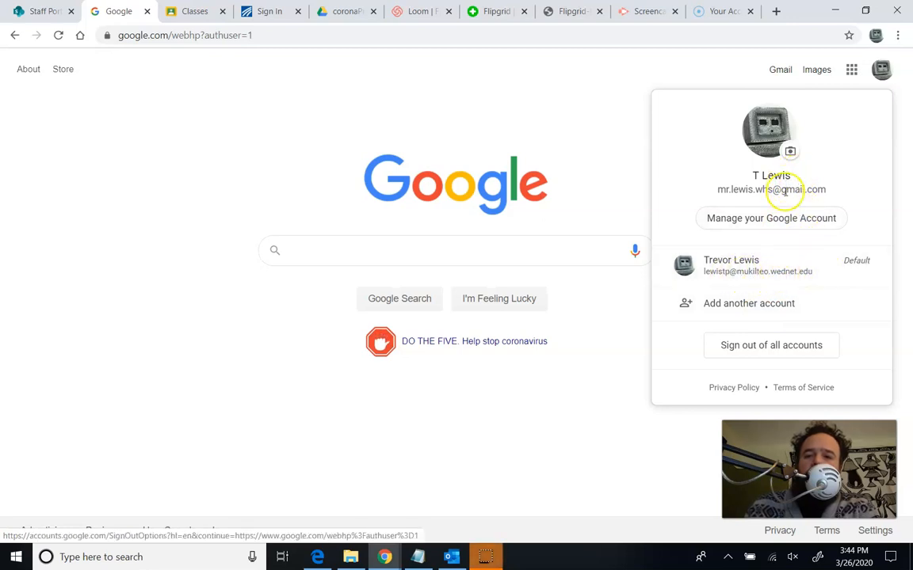
mouse_move(782, 200)
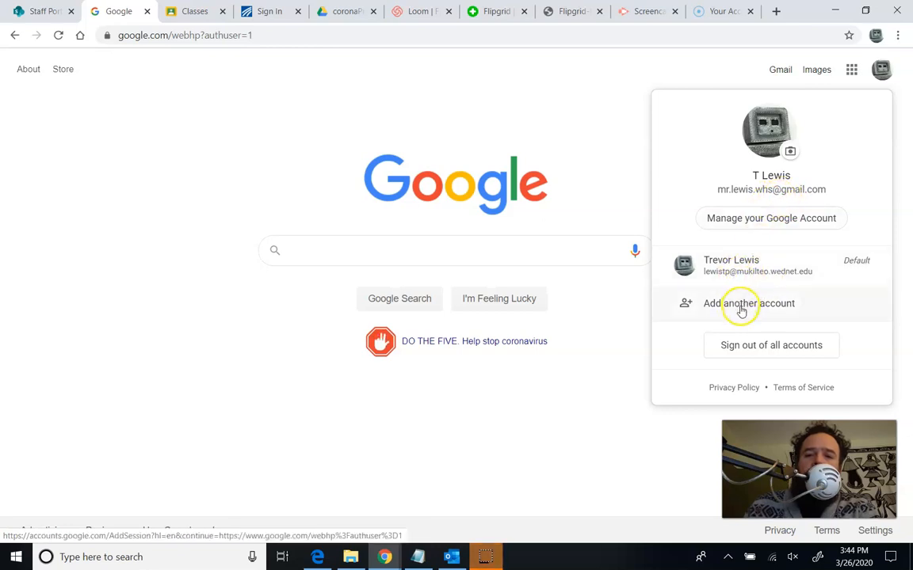
mouse_move(740, 309)
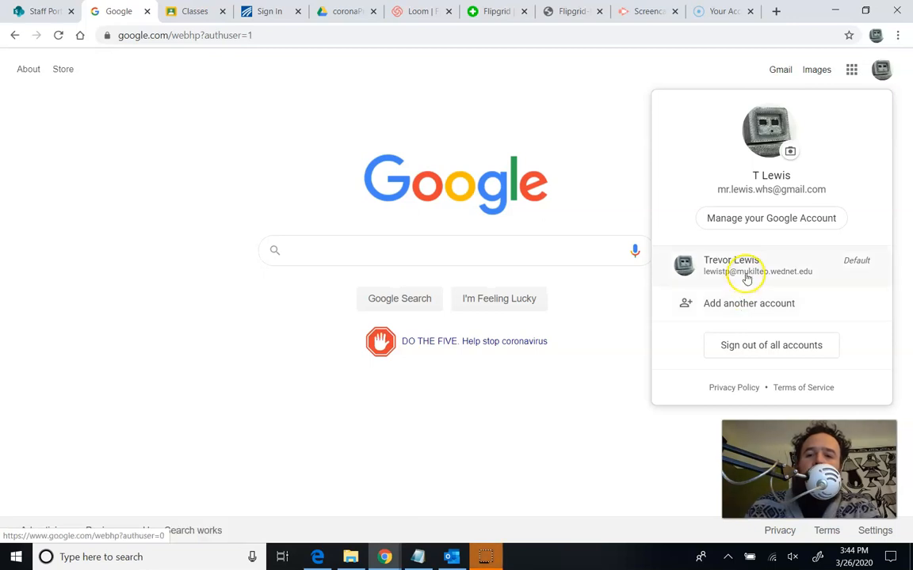
click(747, 265)
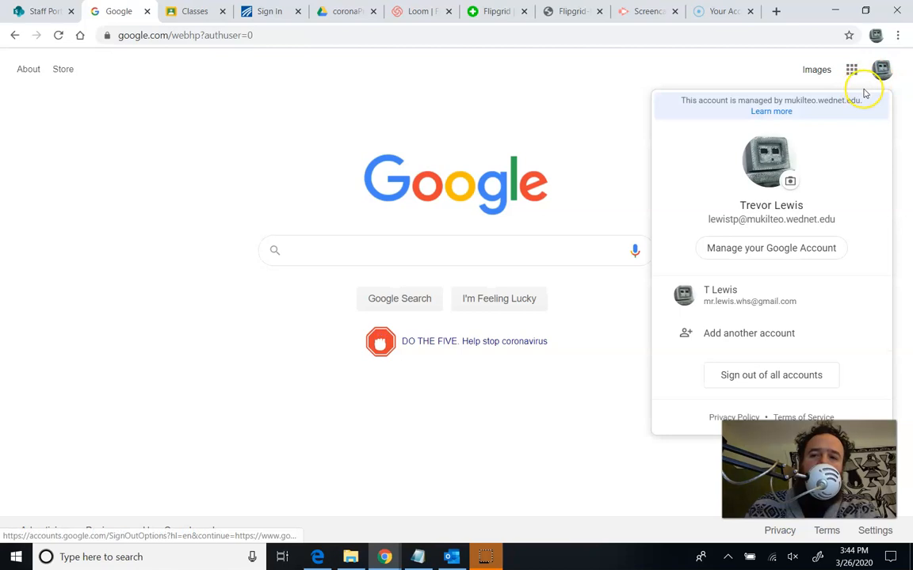
mouse_move(782, 205)
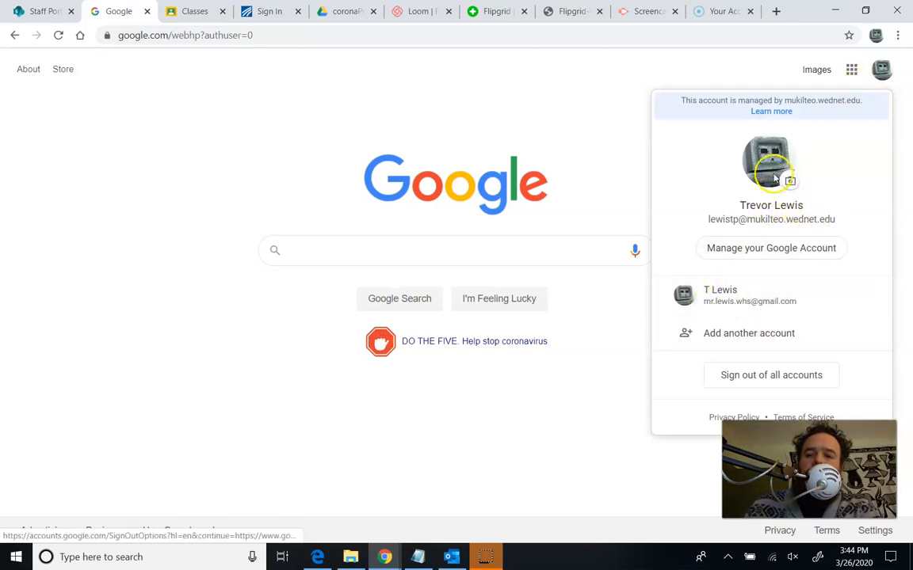
mouse_move(761, 169)
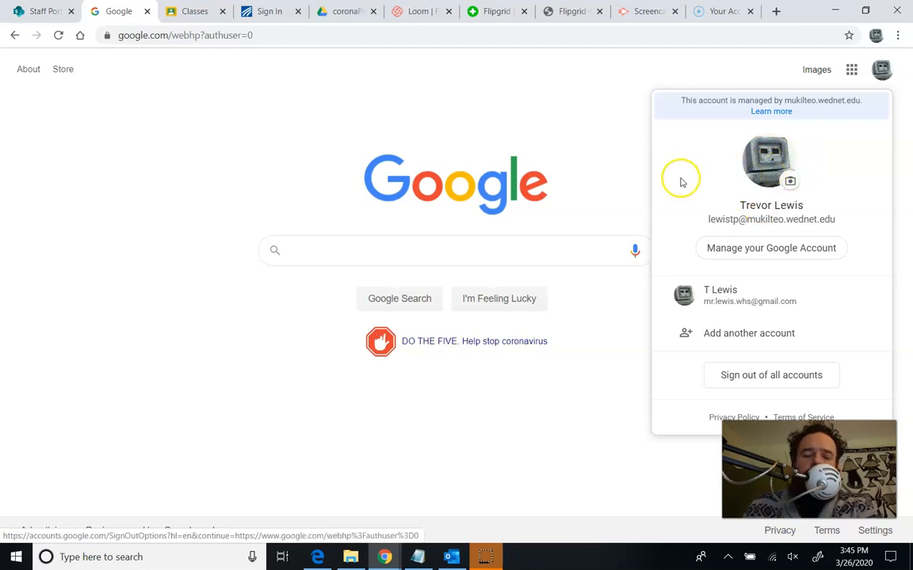
mouse_move(653, 157)
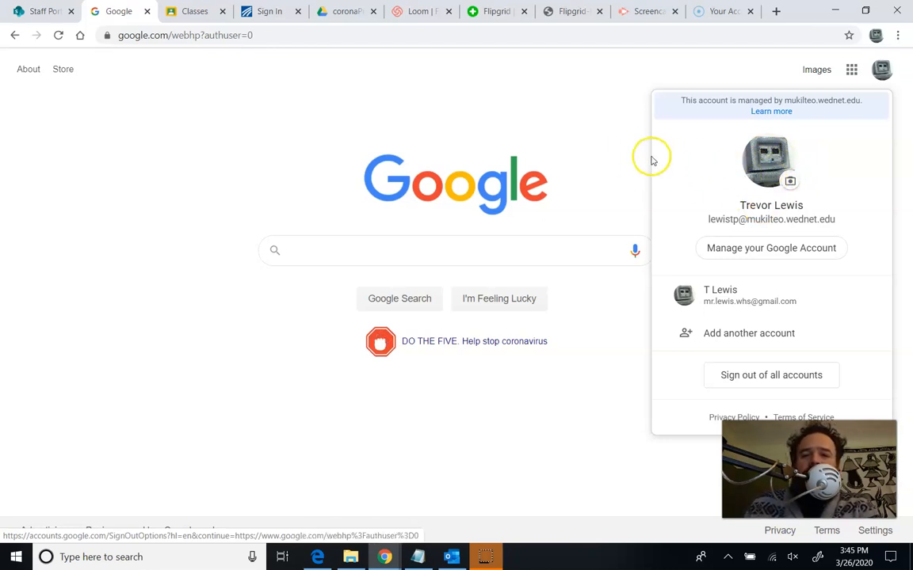
mouse_move(638, 11)
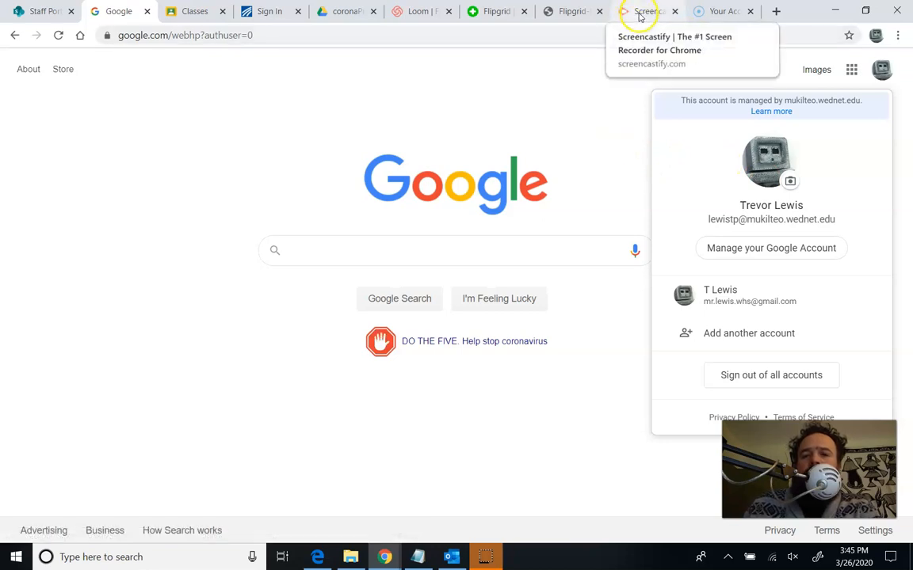
Go from the Screencastify website tab to the recorder's Chrome Web Store listing.
click(645, 11)
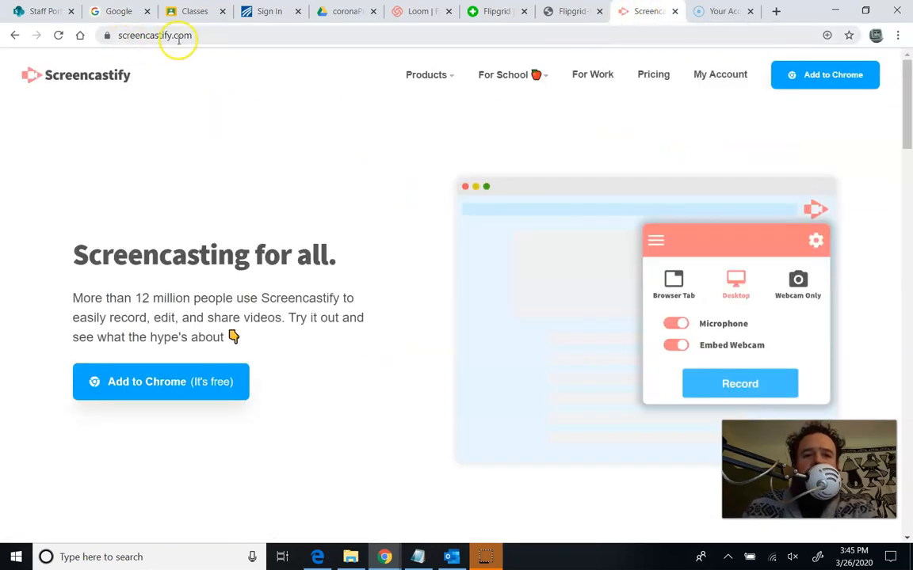
mouse_move(278, 193)
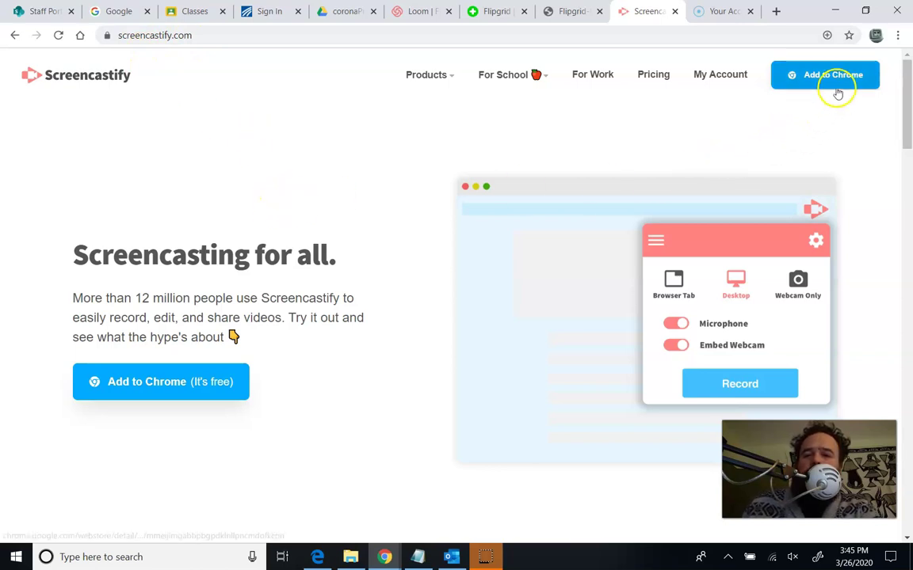
click(824, 75)
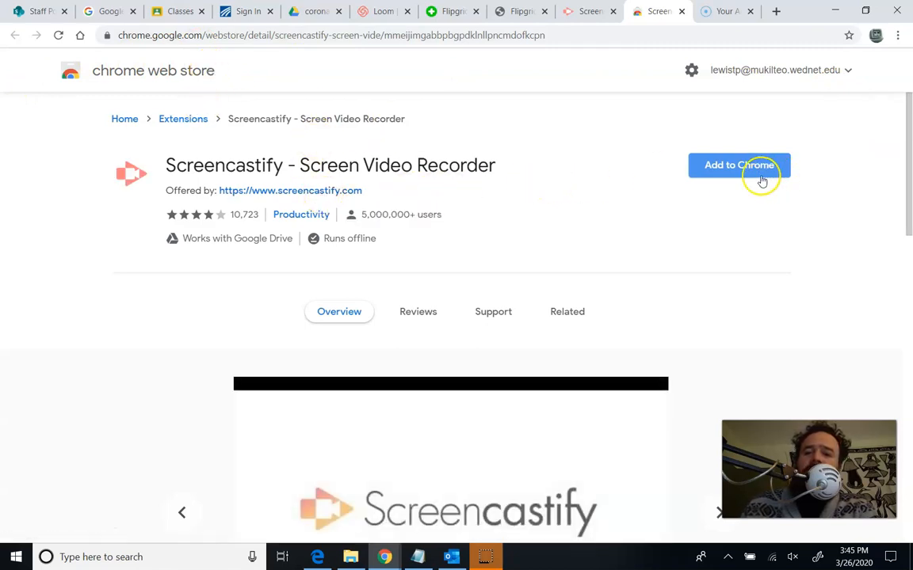
Add the Screencastify - Screen Video Recorder extension to Chrome and confirm the install.
click(747, 164)
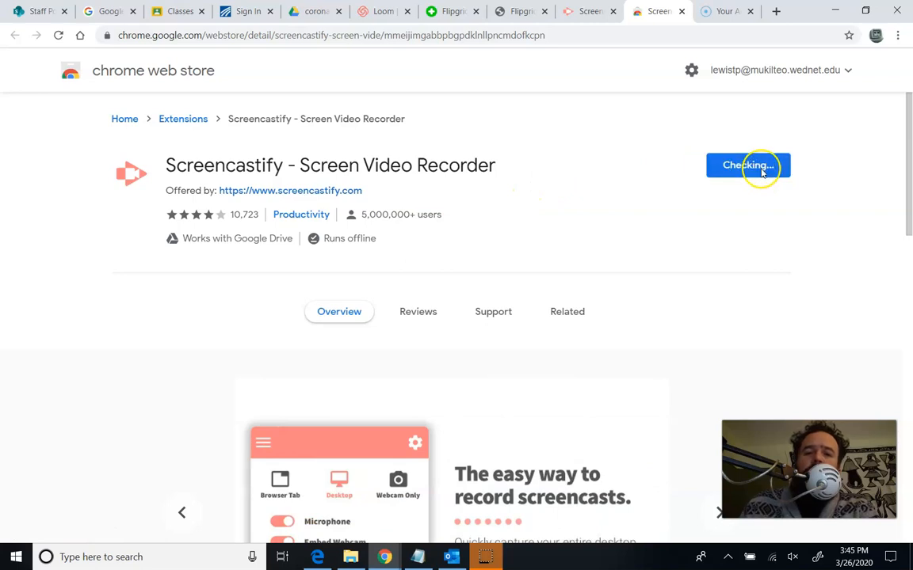
click(748, 164)
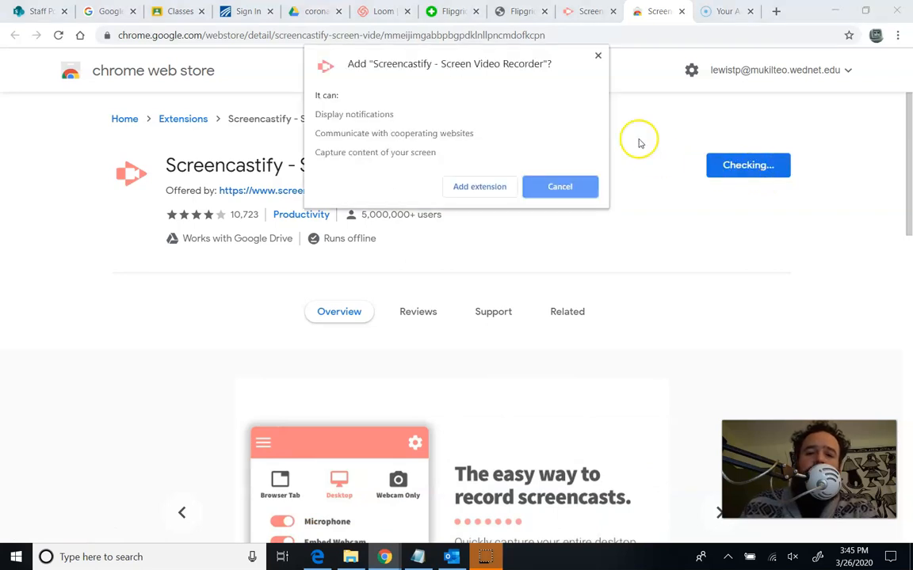
mouse_move(410, 69)
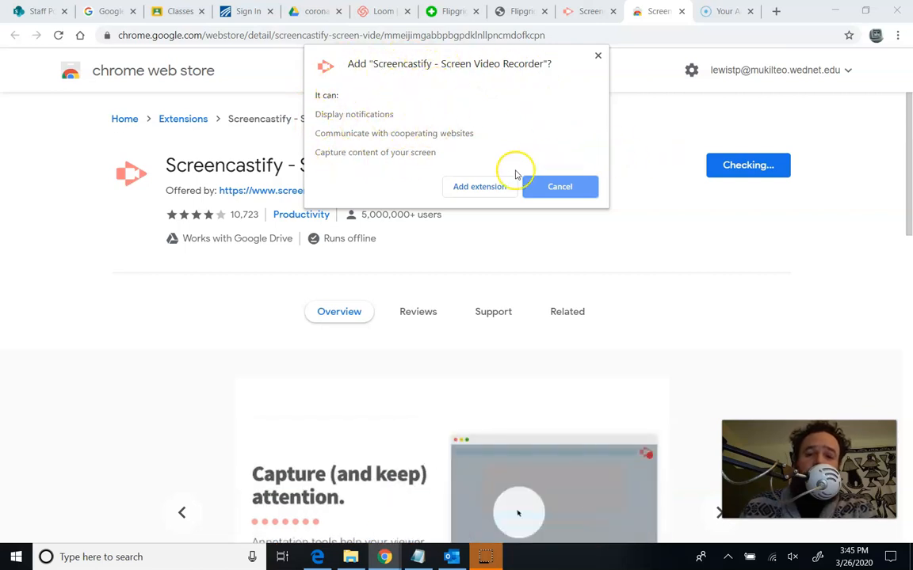
click(480, 186)
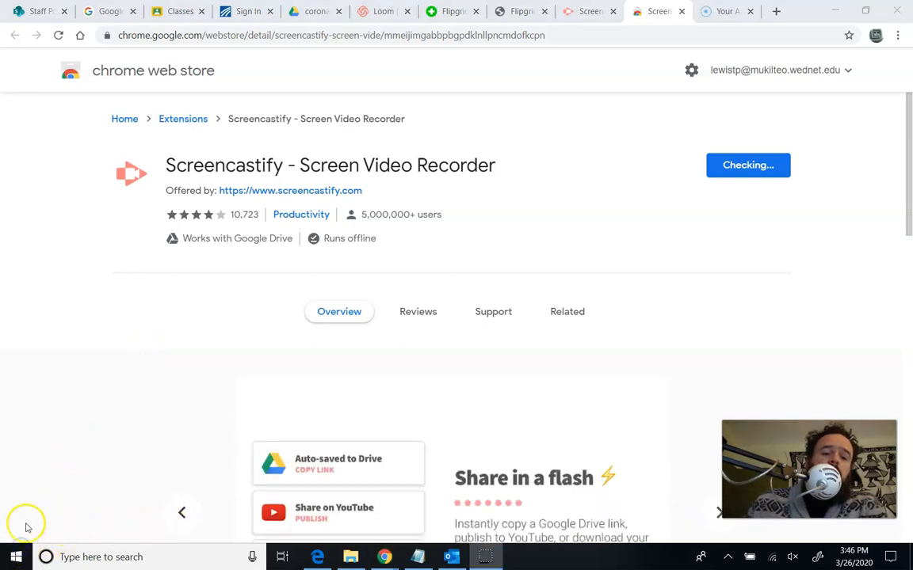
click(747, 165)
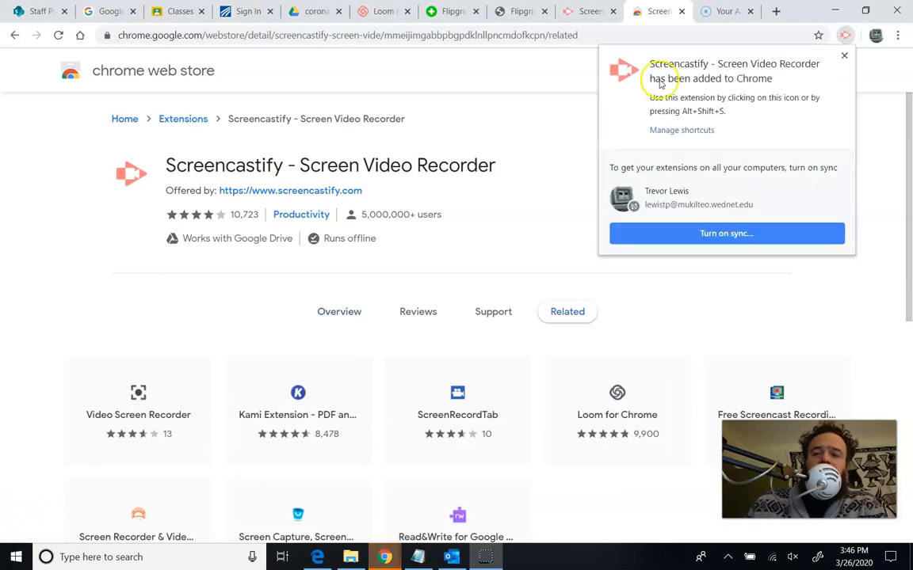
mouse_move(734, 106)
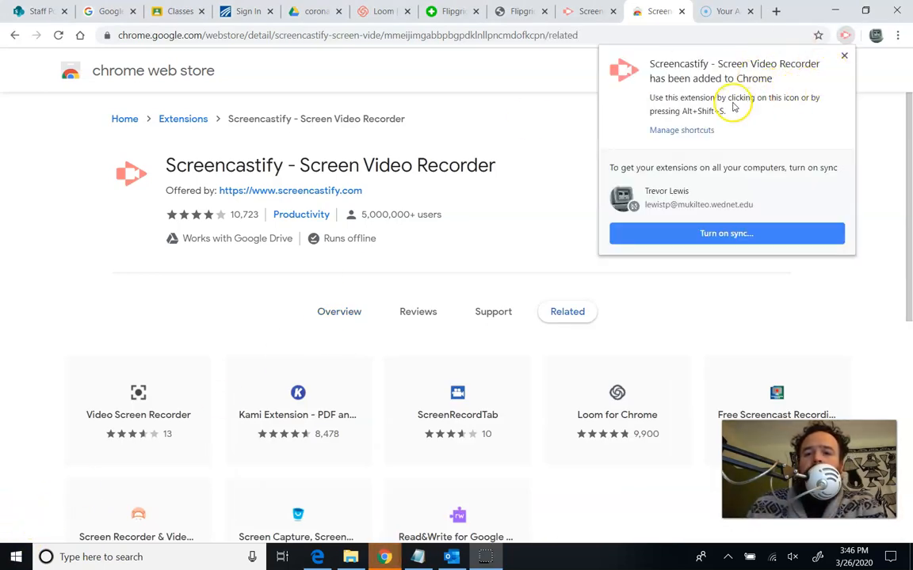
mouse_move(664, 190)
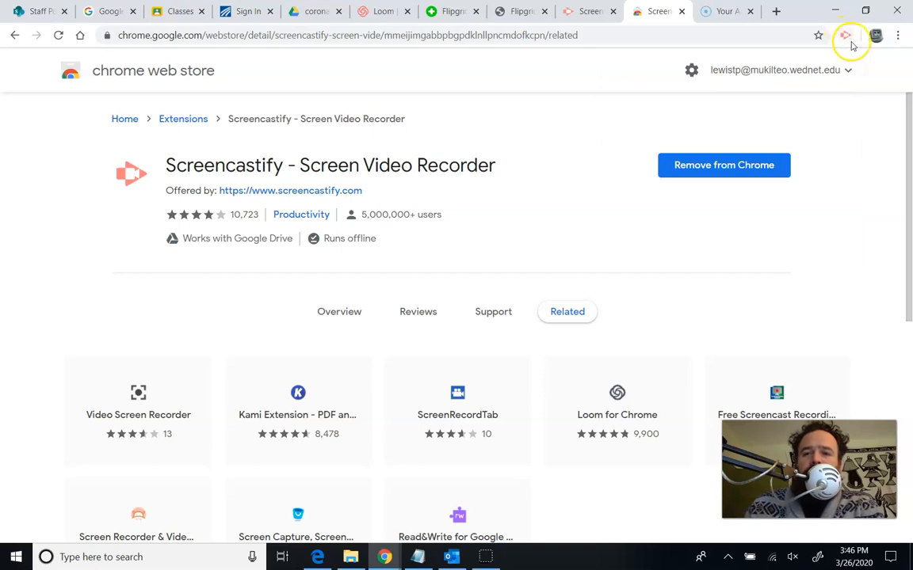
mouse_move(848, 37)
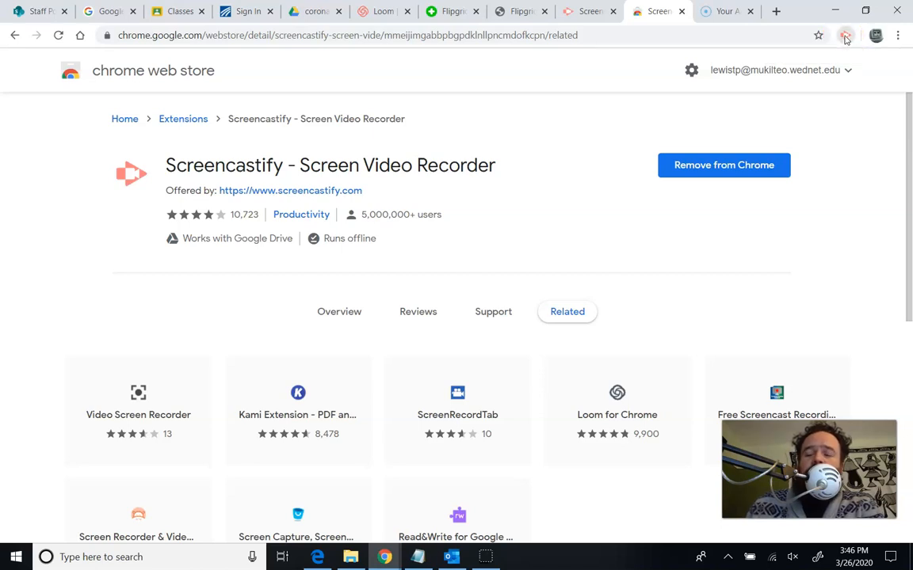
Launch Screencastify setup, keeping Google Drive auto-save on, and begin signing in with Google.
click(847, 36)
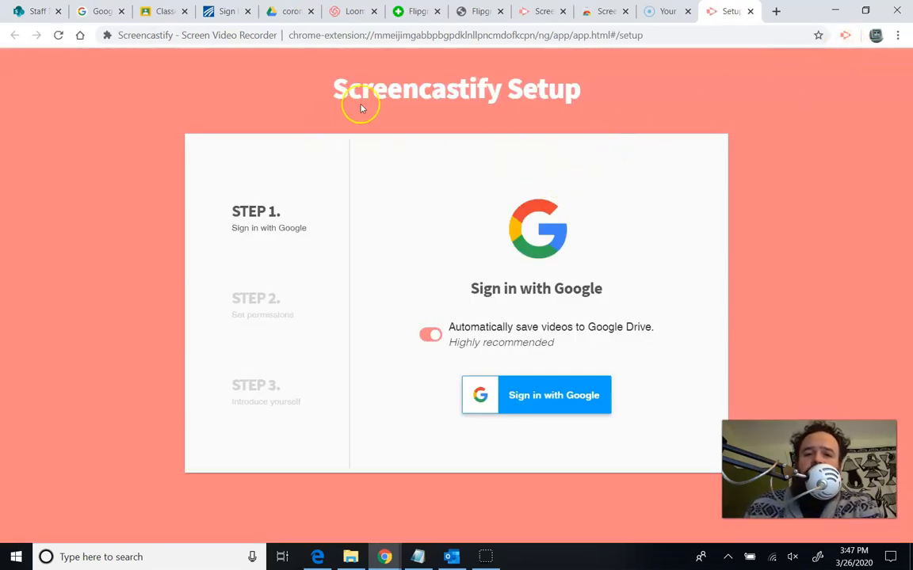
mouse_move(584, 216)
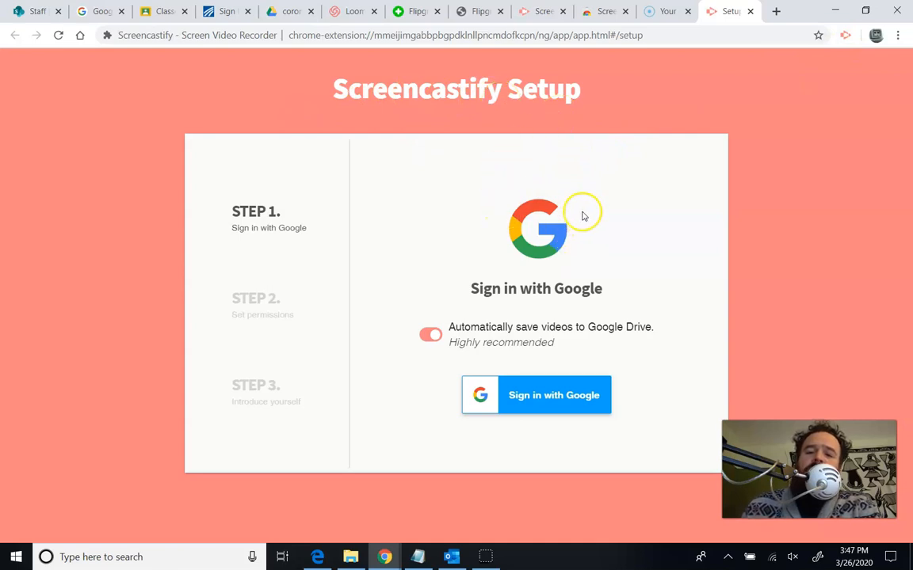
mouse_move(561, 408)
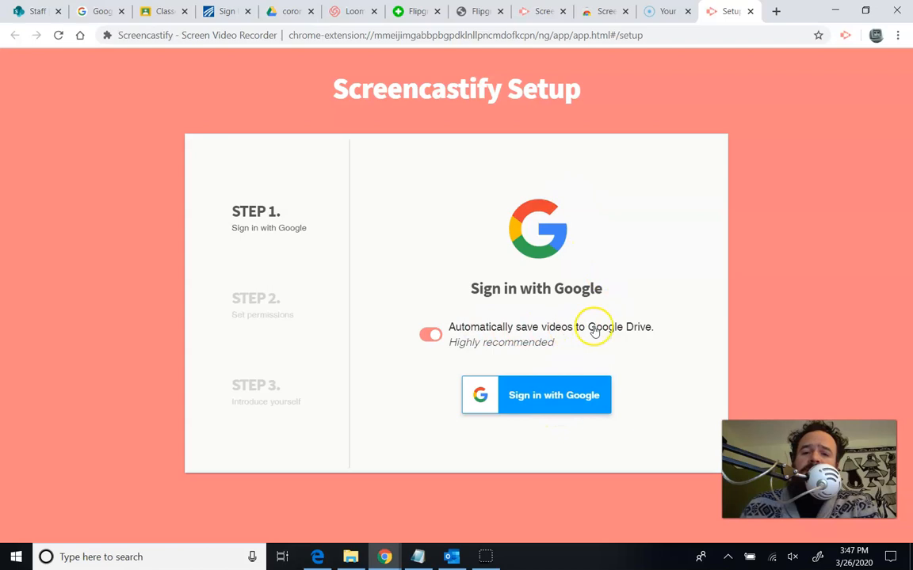
mouse_move(538, 352)
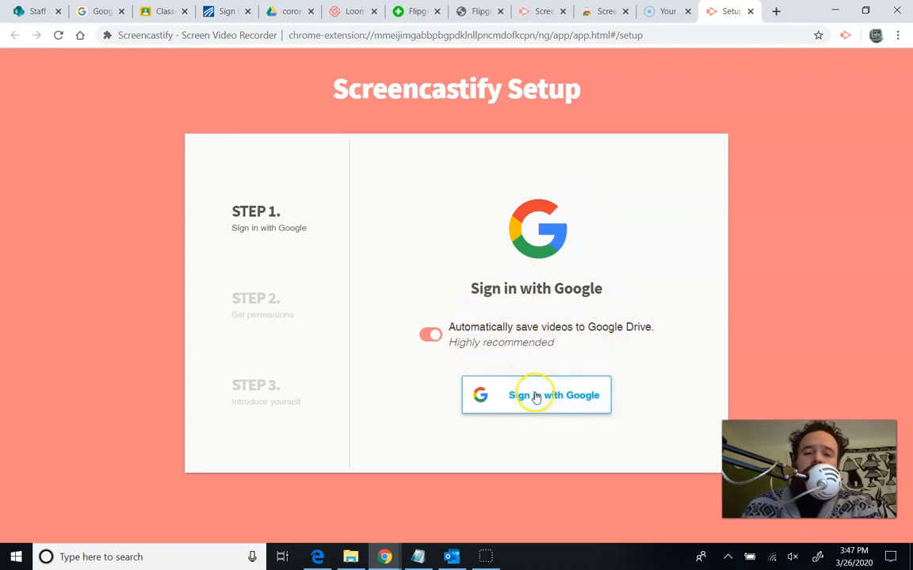
click(535, 395)
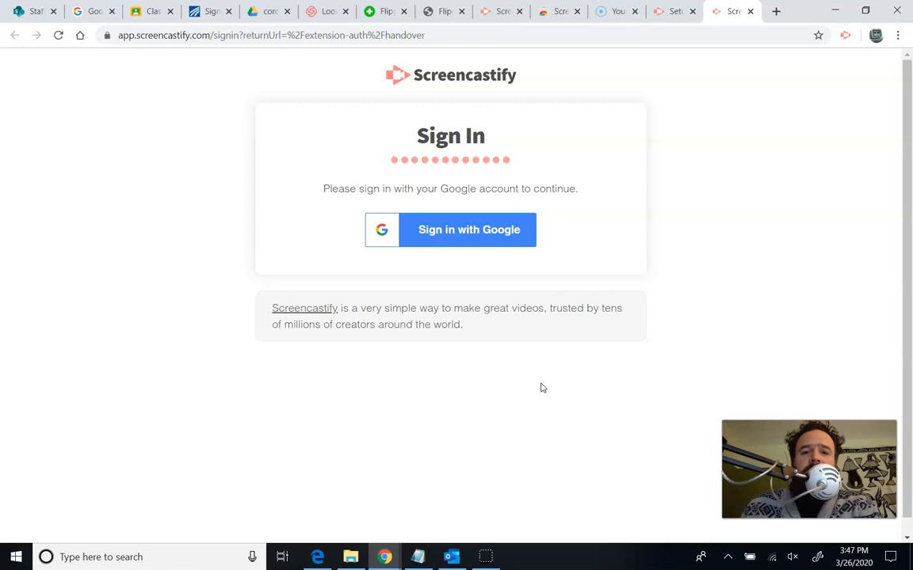
Sign in with the school Google account and allow Screencastify access to Drive files.
click(468, 229)
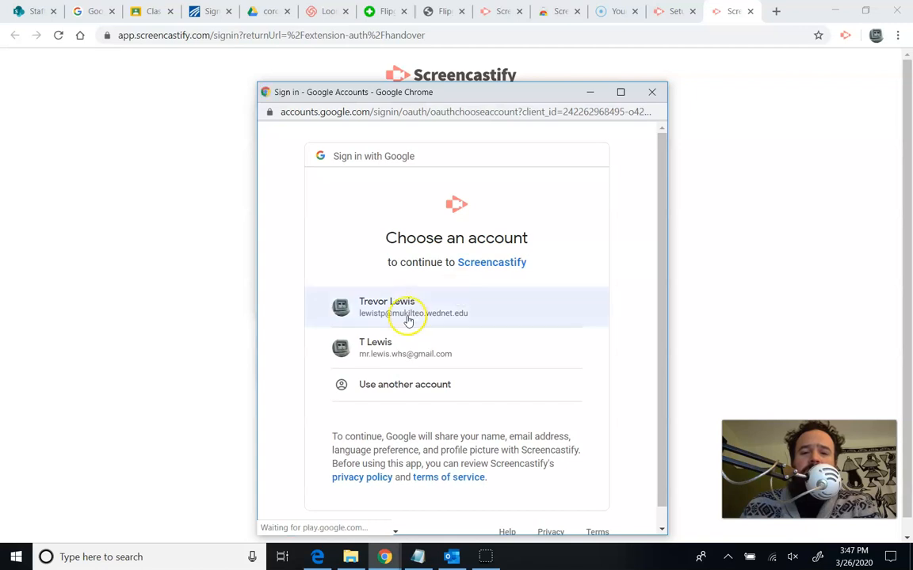
click(408, 307)
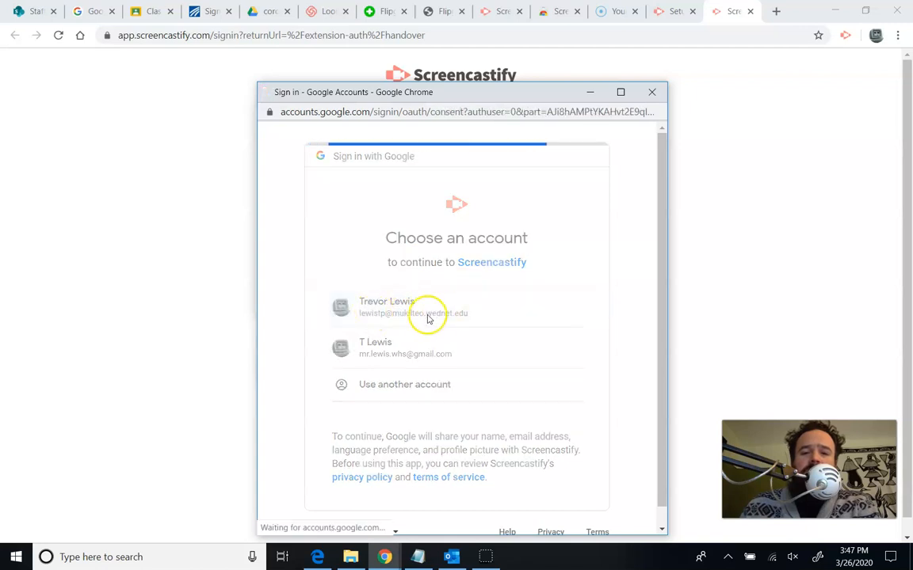
click(412, 308)
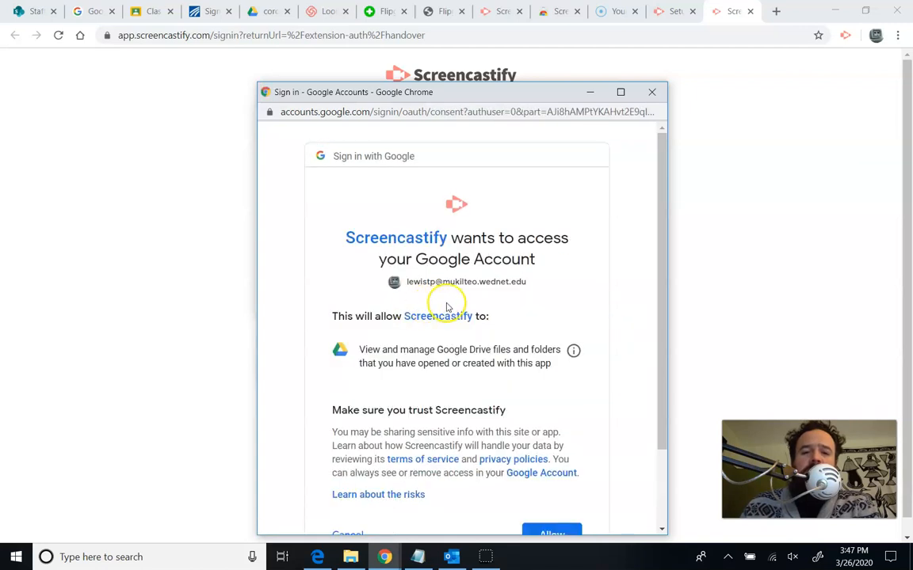
scroll(down, 3)
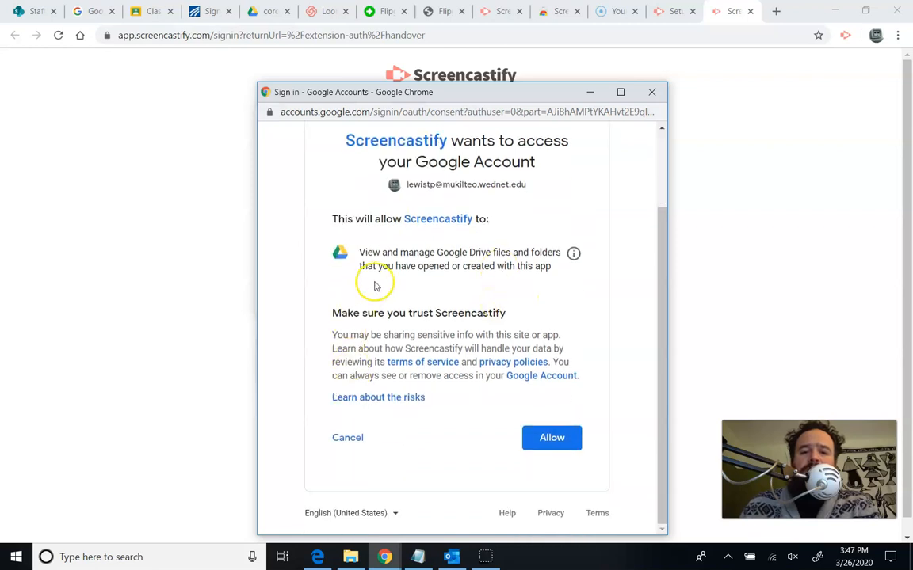
mouse_move(442, 266)
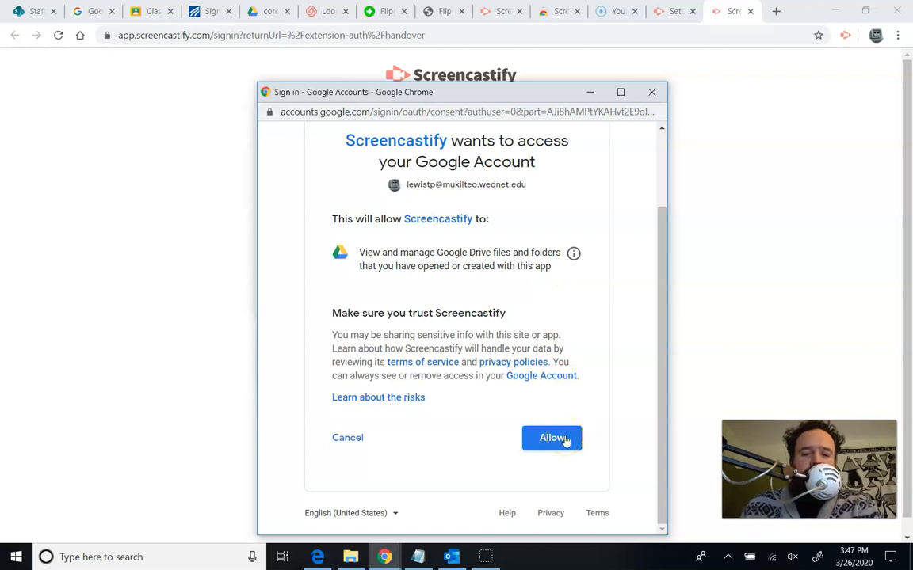
click(551, 438)
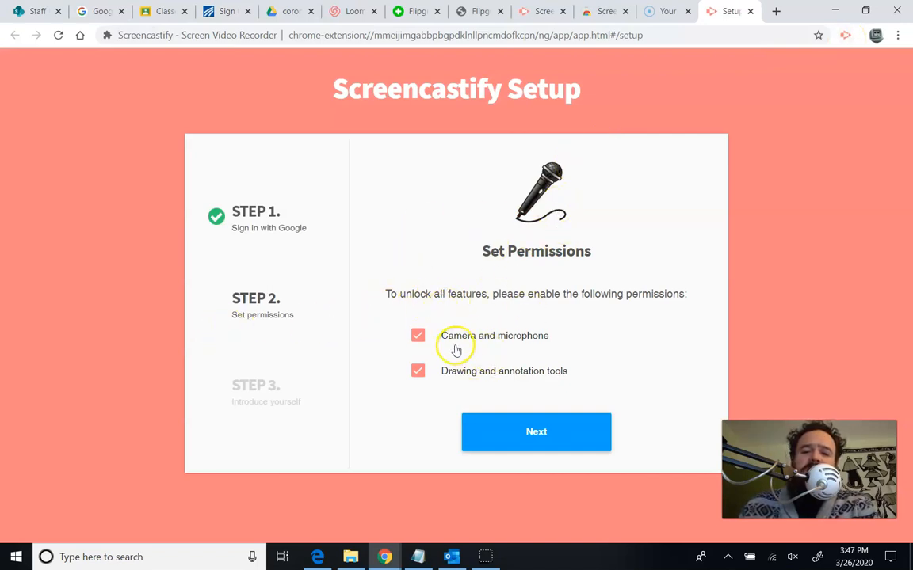
mouse_move(532, 349)
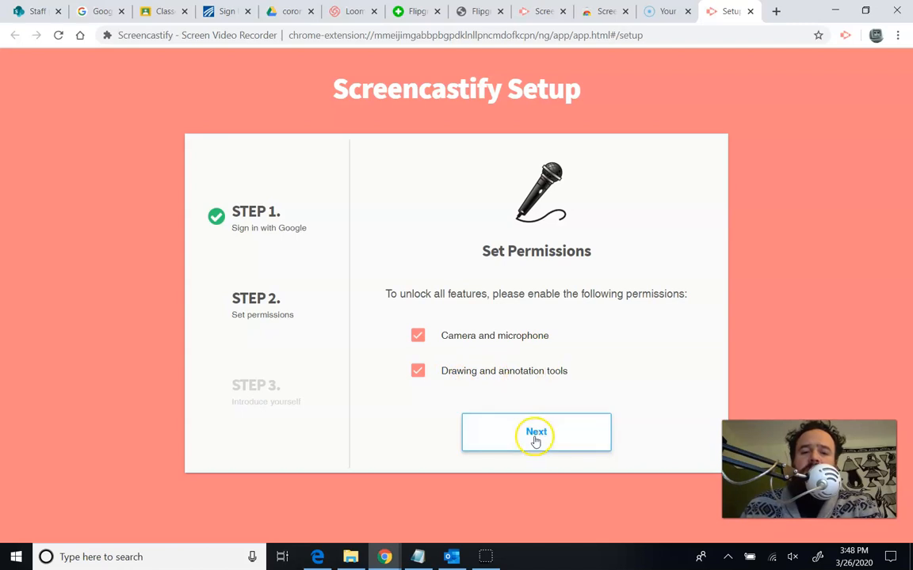
Keep camera, microphone and drawing permissions enabled and approve the extra website-data permission.
click(536, 433)
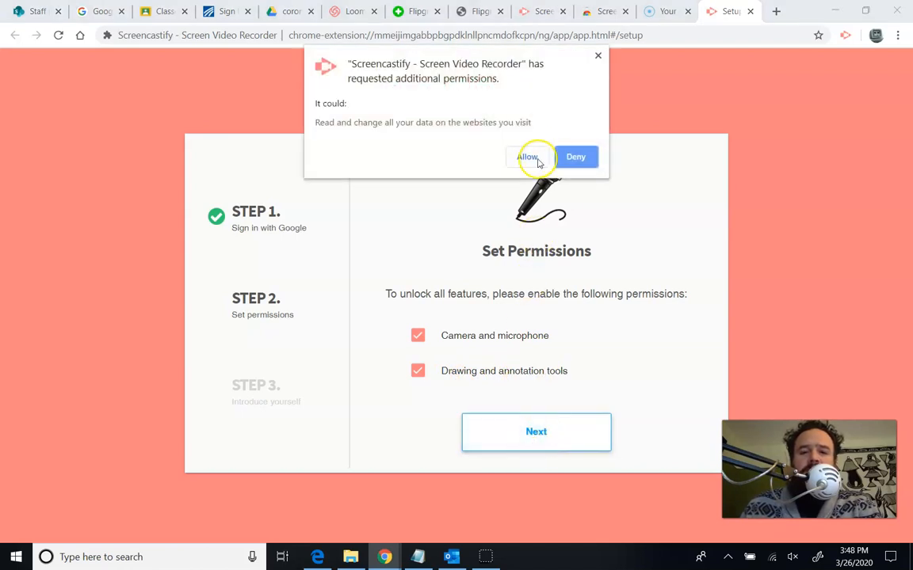
click(529, 156)
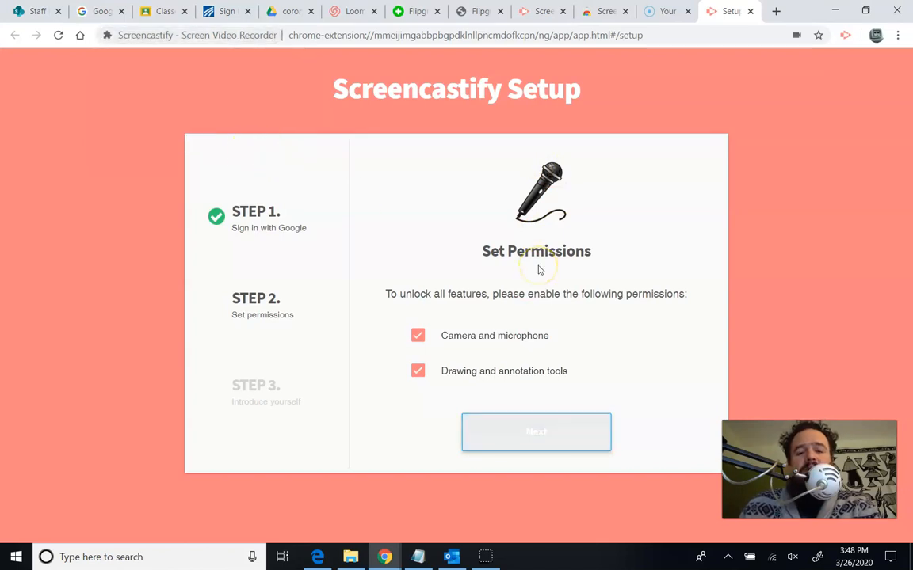
Answer the introduce-yourself step as an Educator at Grade School level.
click(535, 433)
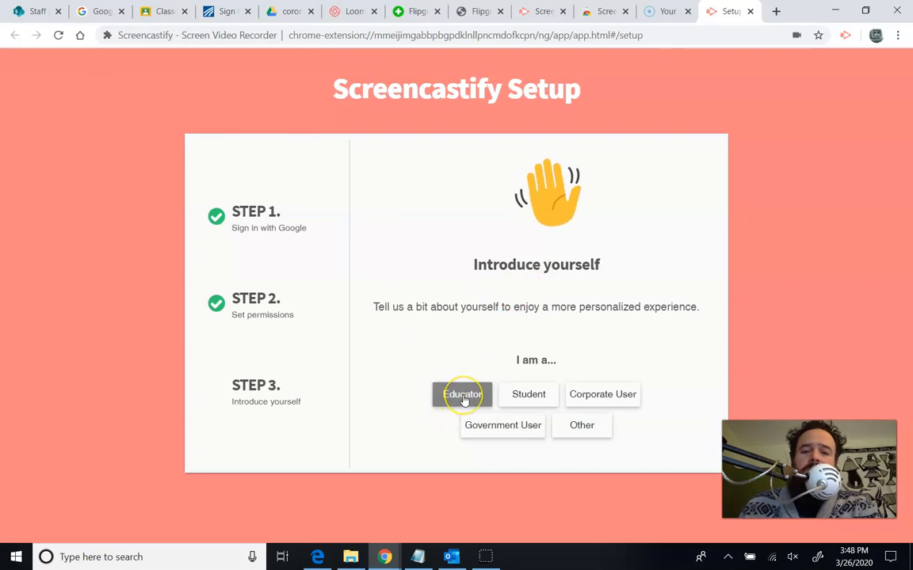
click(462, 394)
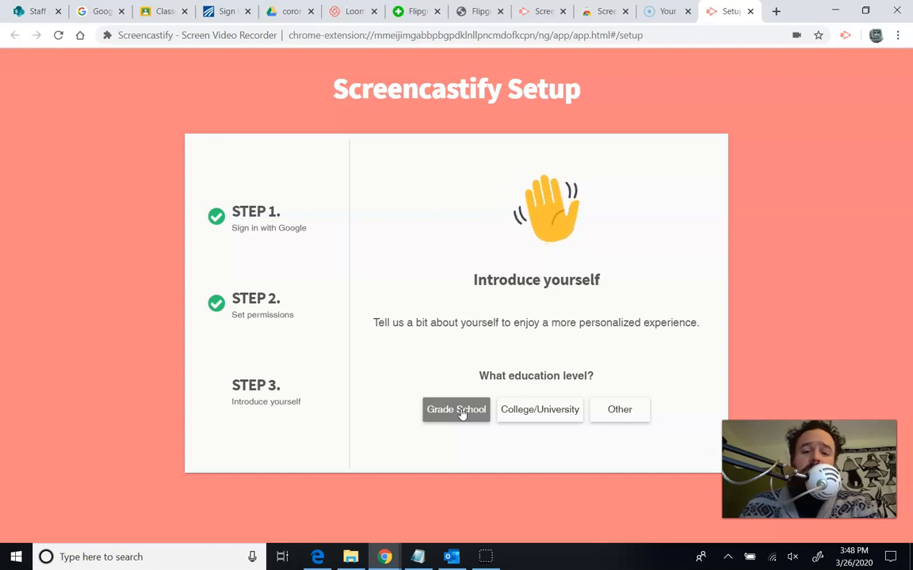
click(456, 409)
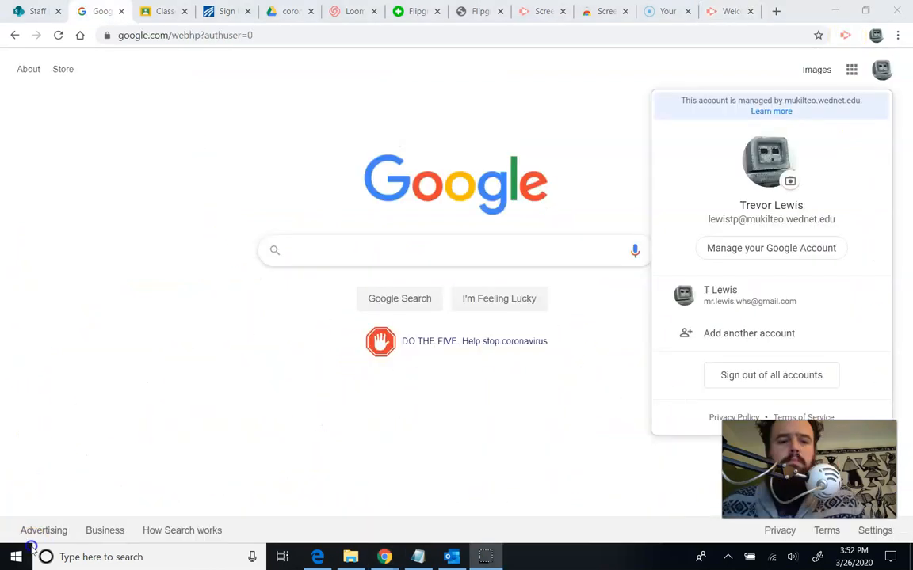
Return to the Screencastify setup-complete welcome tab.
click(733, 11)
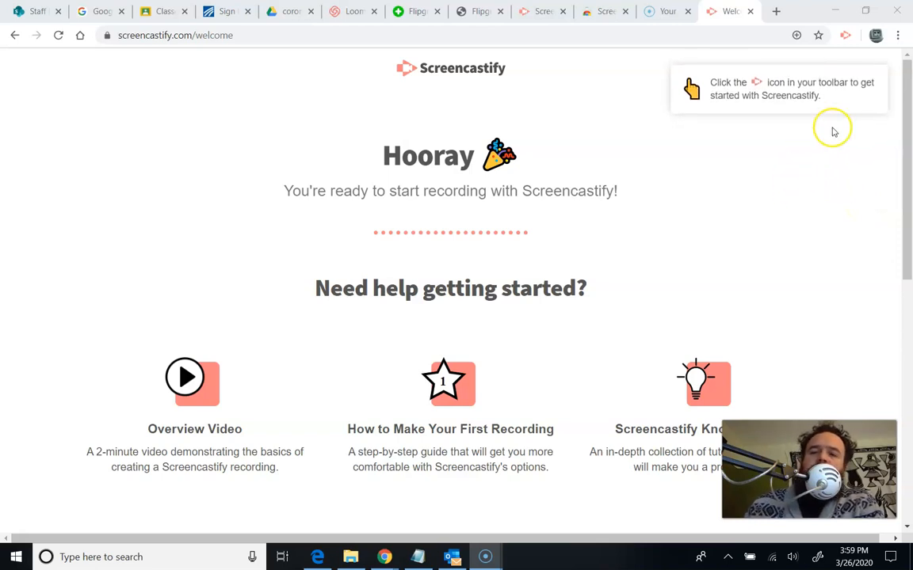
mouse_move(479, 268)
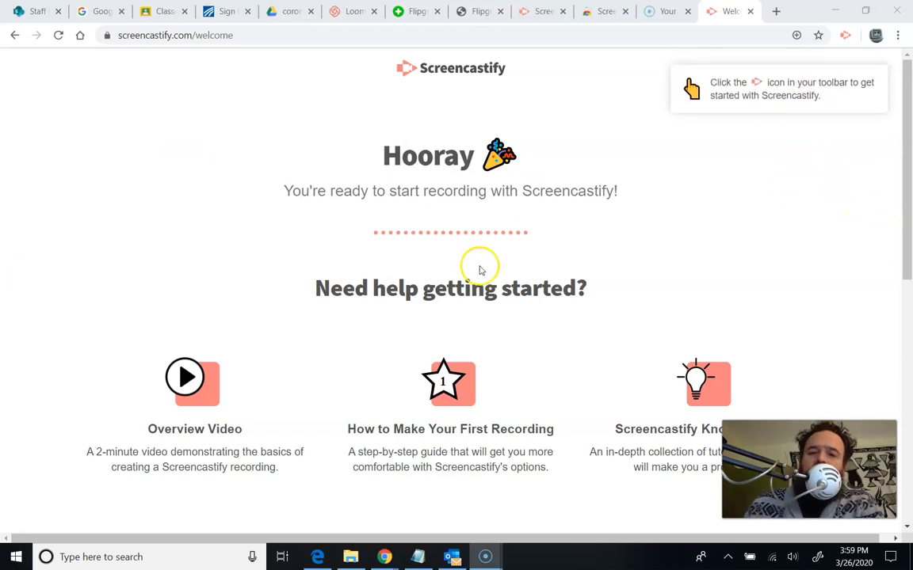
mouse_move(644, 315)
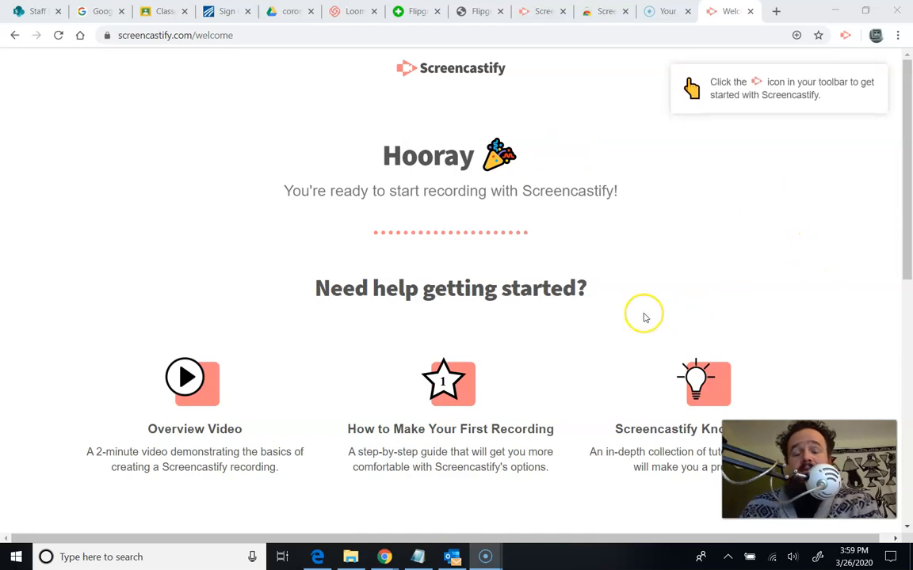
mouse_move(833, 108)
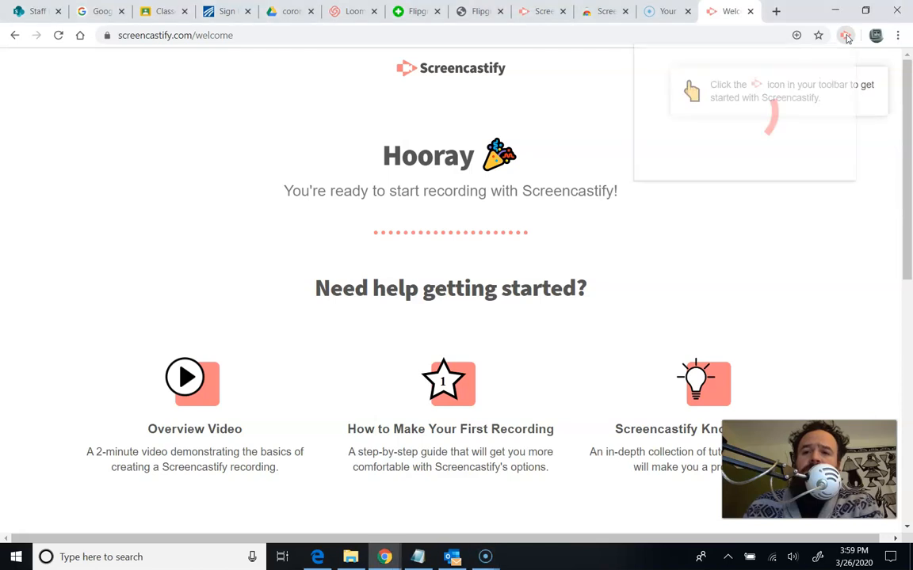
Open the Screencastify recording panel and show the Embed Webcam camera list.
click(849, 34)
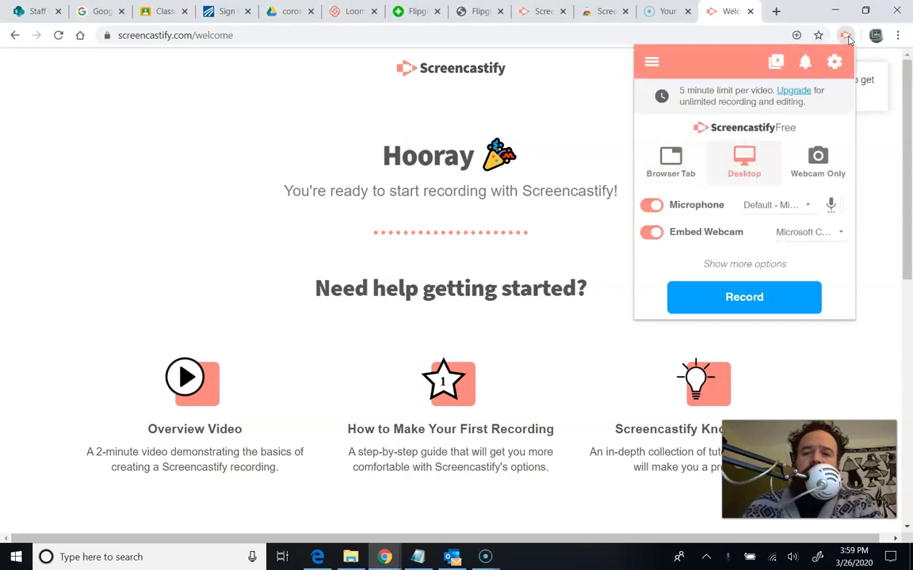
mouse_move(784, 126)
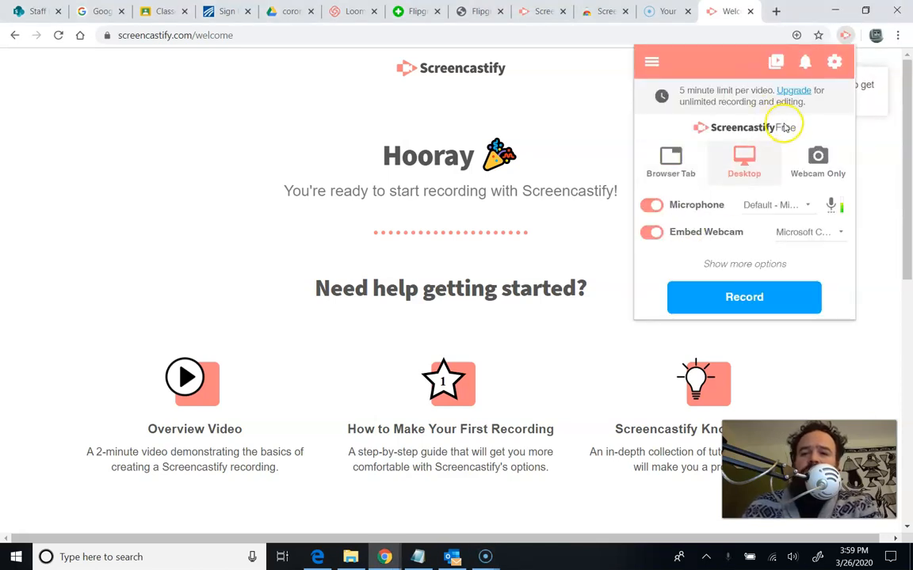
mouse_move(722, 93)
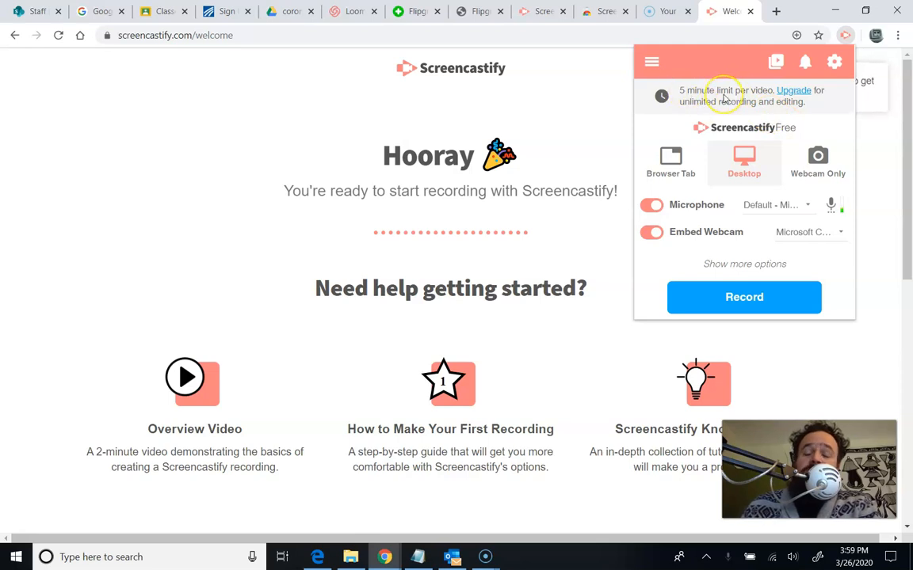
mouse_move(693, 94)
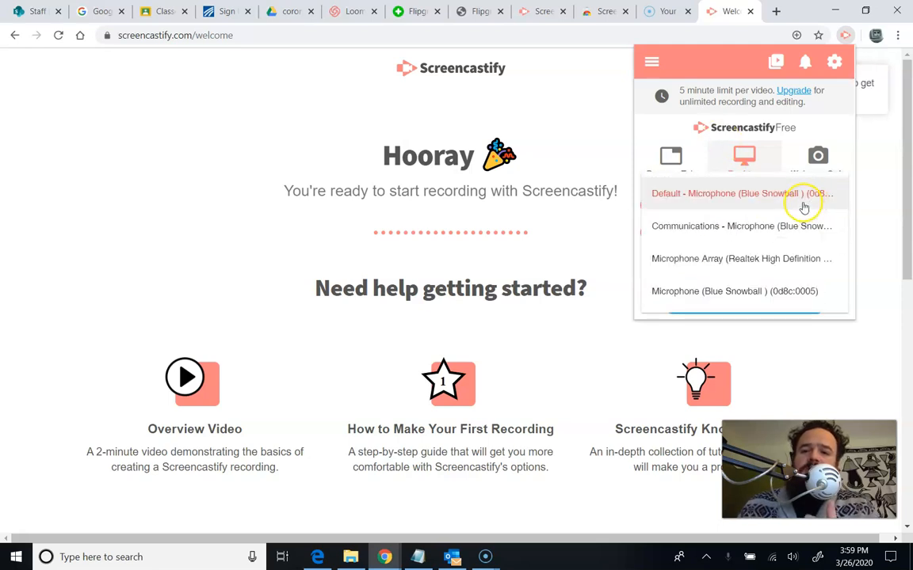
mouse_move(799, 226)
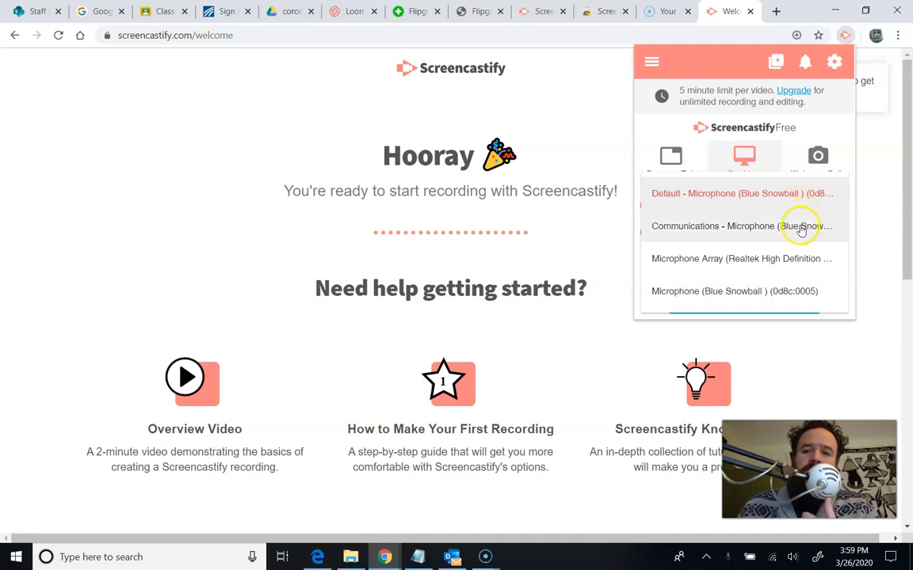
mouse_move(738, 298)
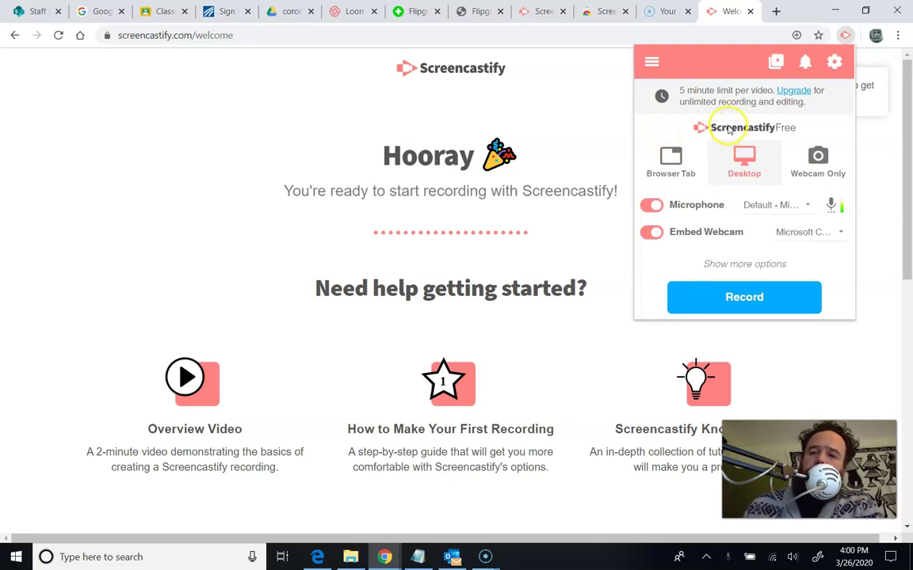
mouse_move(725, 188)
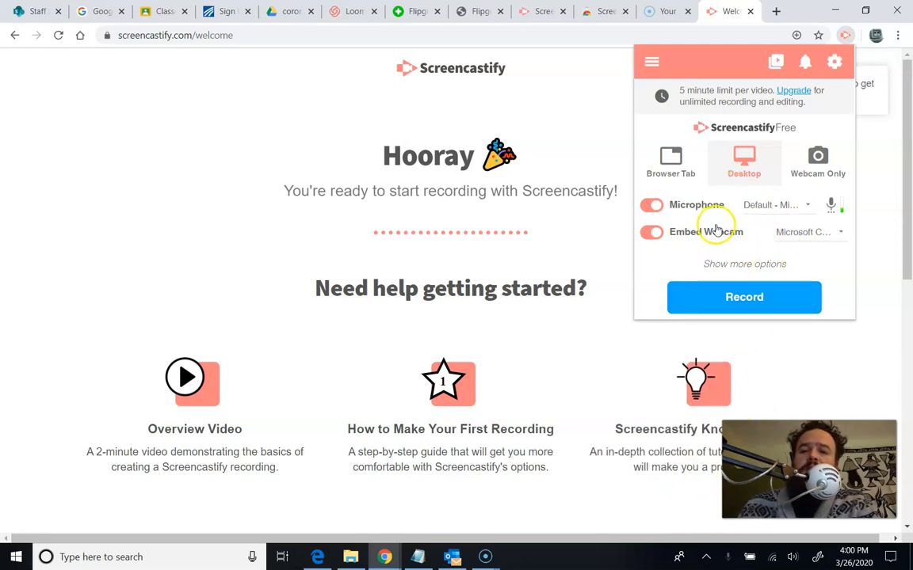
click(808, 231)
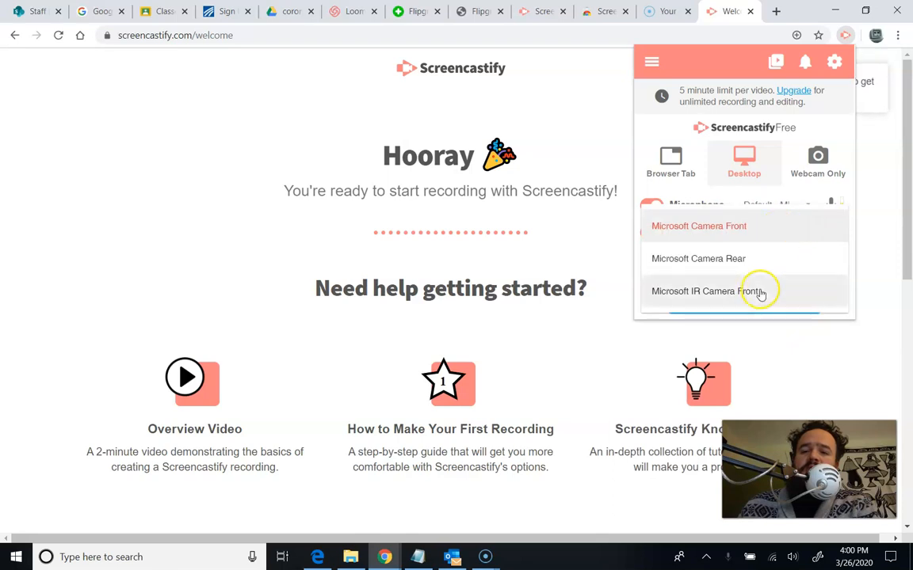
mouse_move(764, 266)
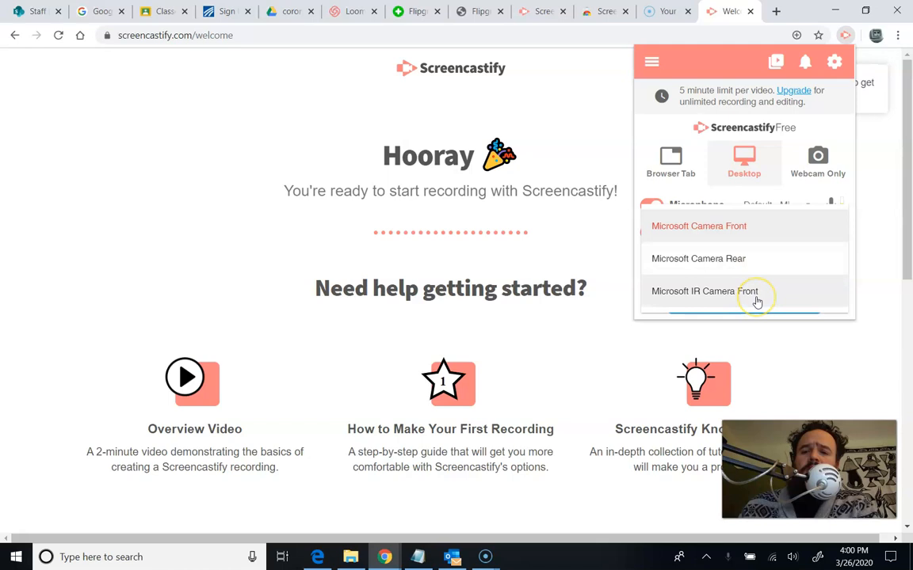
mouse_move(677, 168)
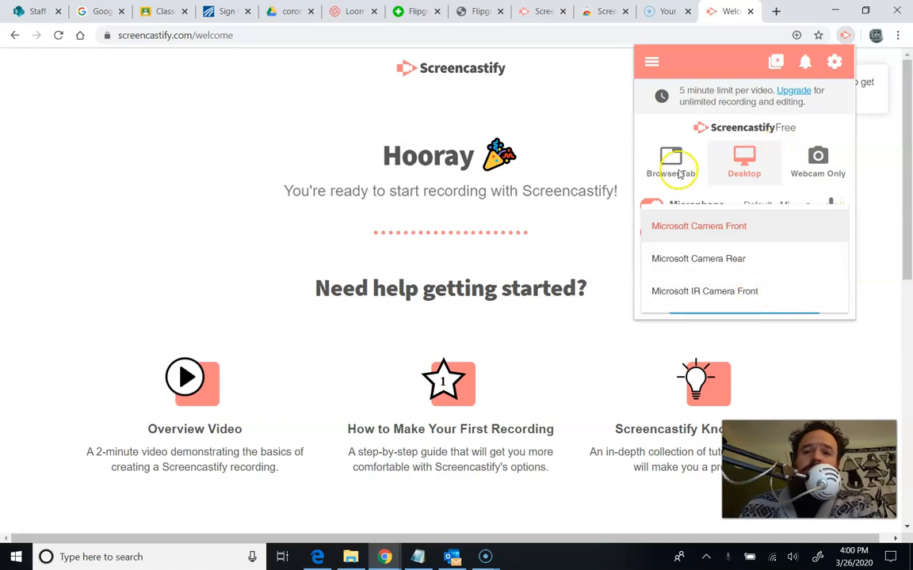
Choose the webcam camera, try Webcam Only mode, then return to Desktop mode.
click(672, 162)
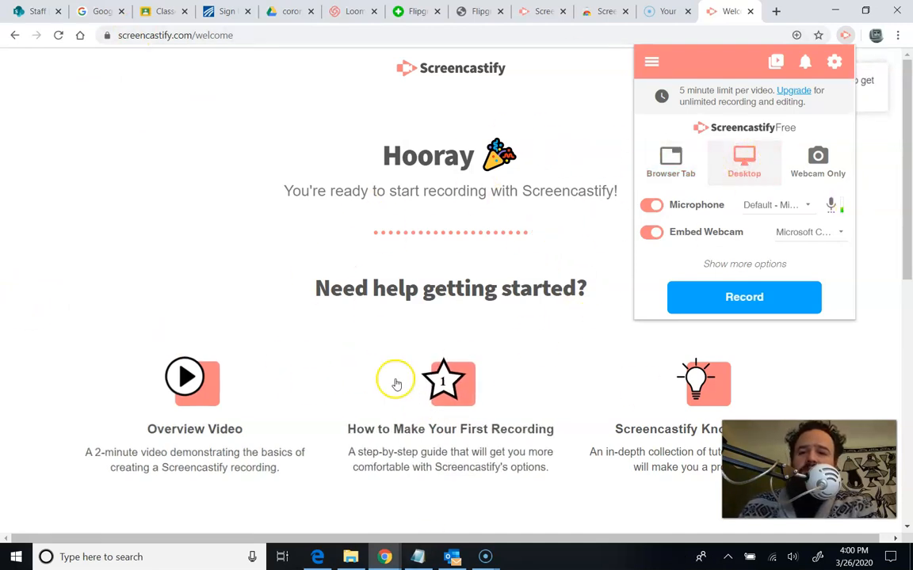
click(817, 158)
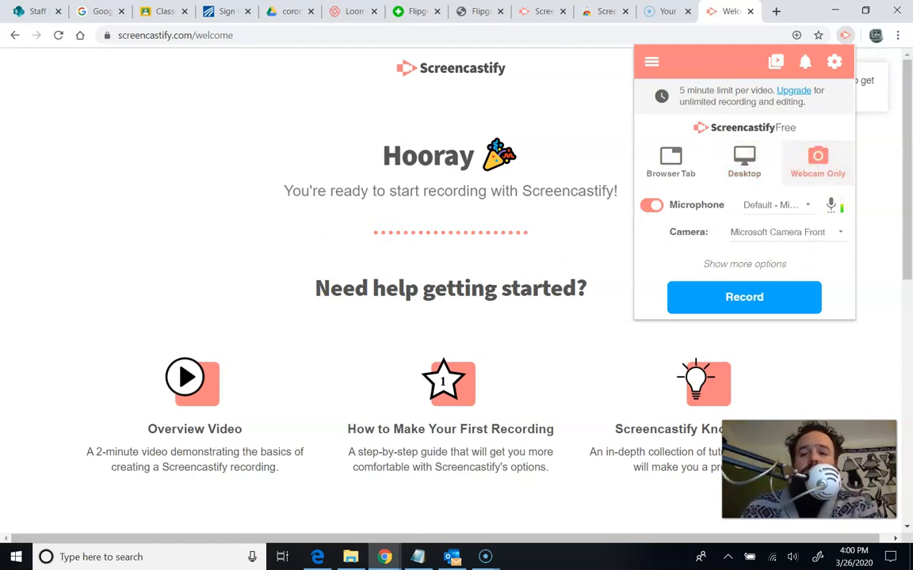
mouse_move(725, 138)
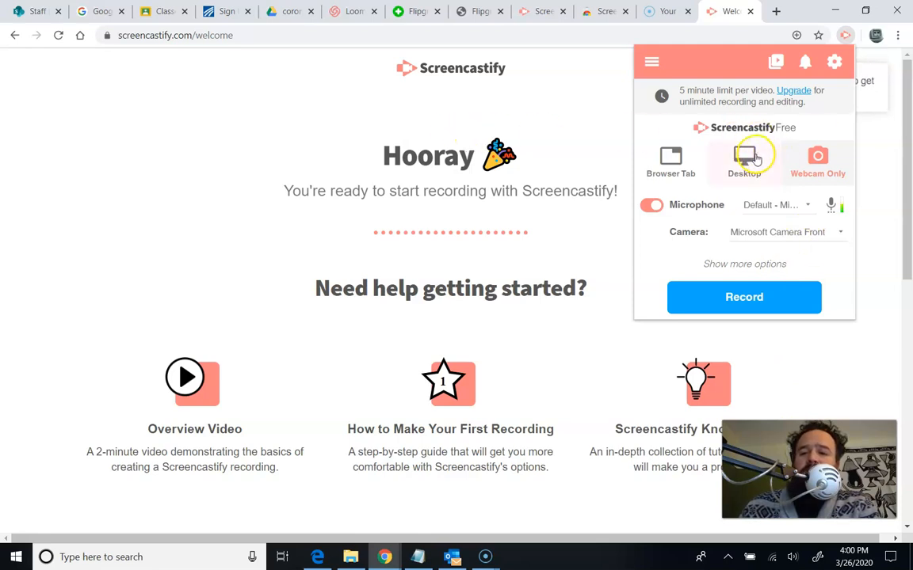
click(744, 158)
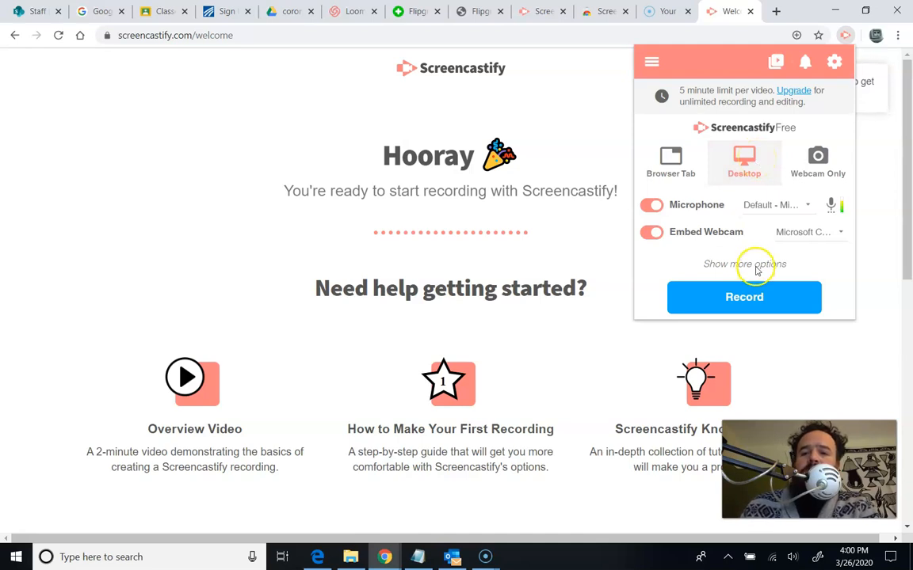
Show the extra recording options and keep the countdown at 3 seconds.
click(743, 264)
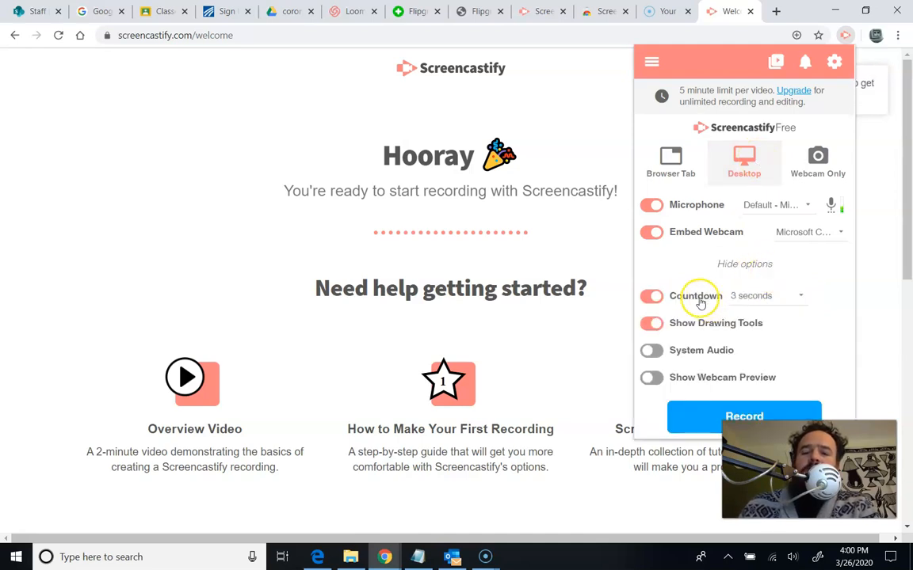
mouse_move(778, 299)
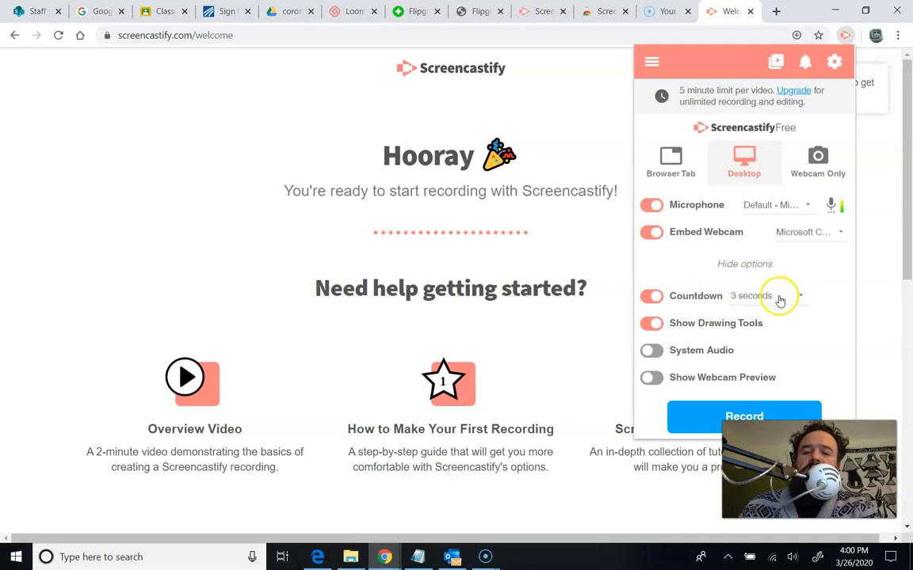
click(781, 296)
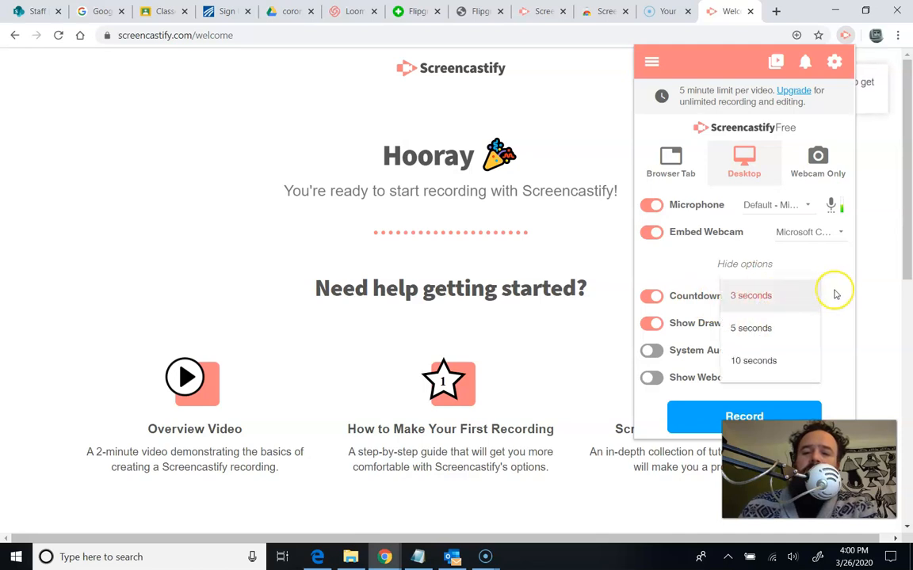
mouse_move(835, 294)
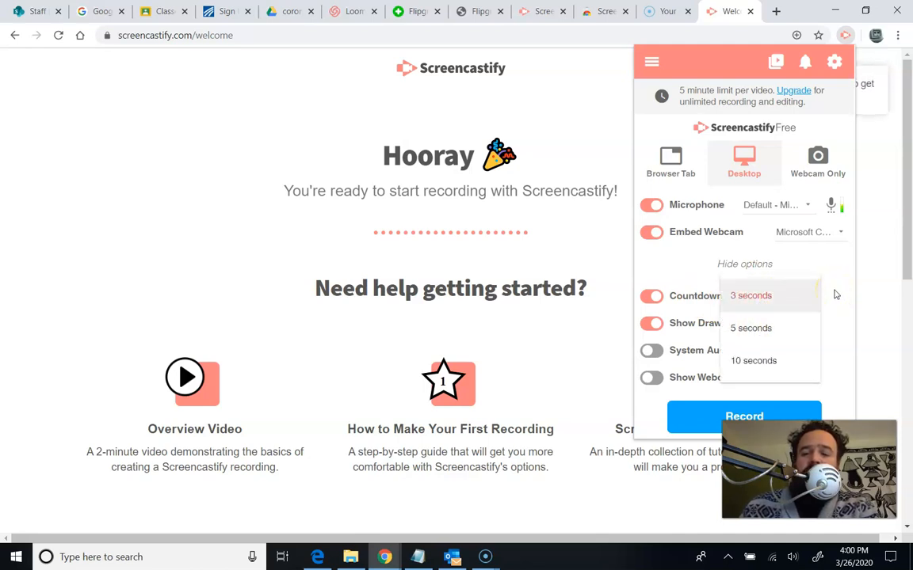
click(751, 295)
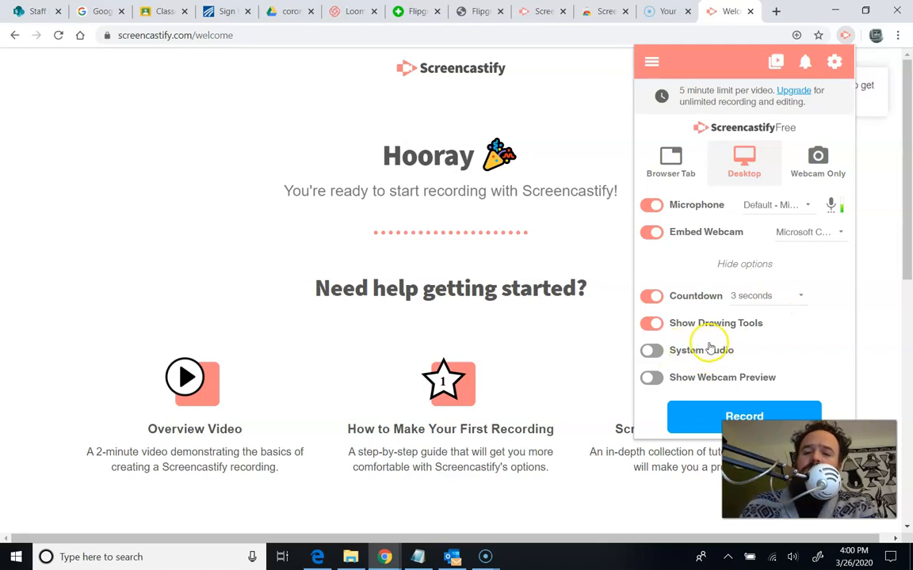
mouse_move(723, 347)
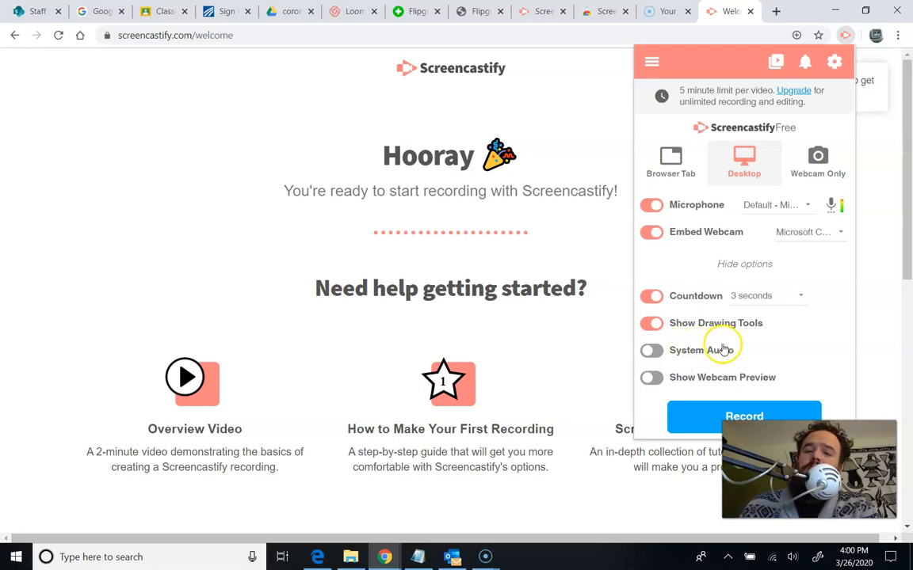
mouse_move(738, 347)
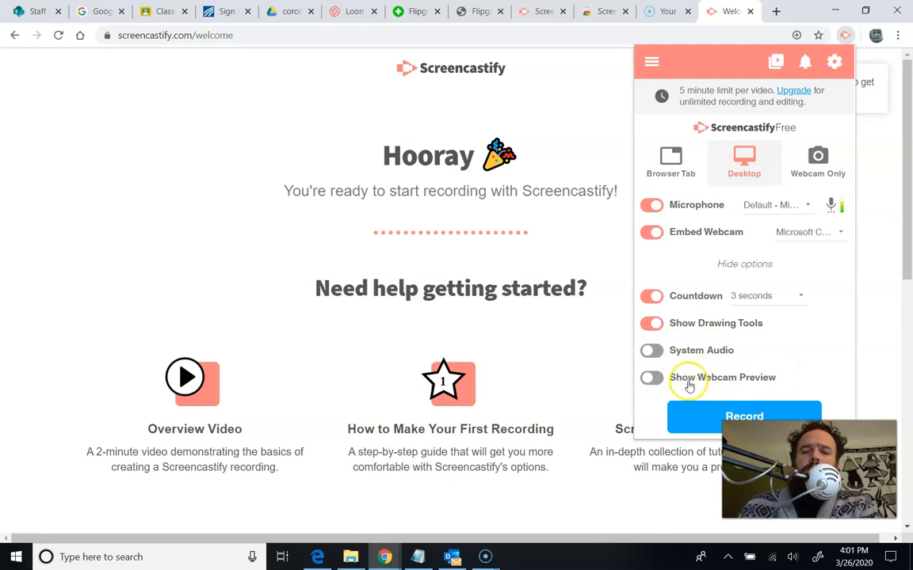
mouse_move(759, 381)
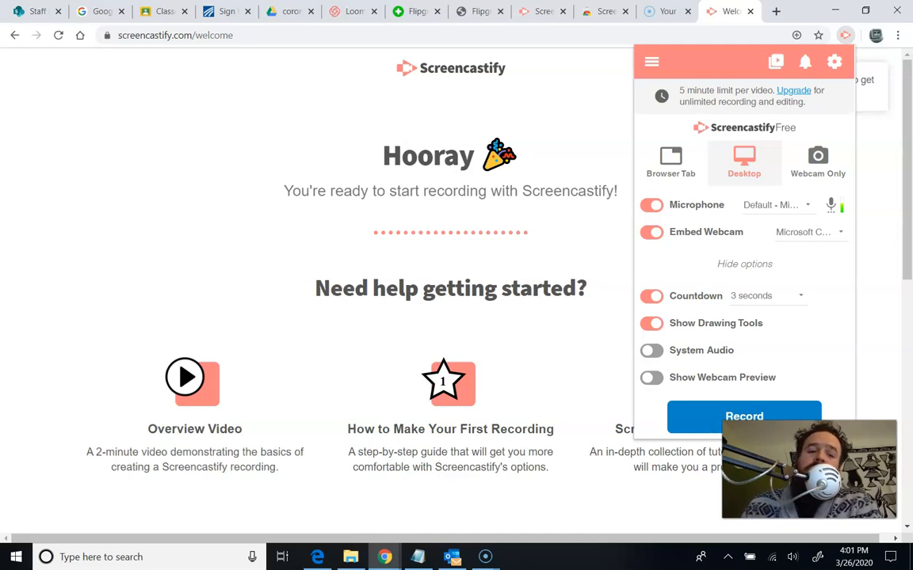
Open the 'Setting up Google Classroom' recording's video page and begin editing its title.
click(744, 417)
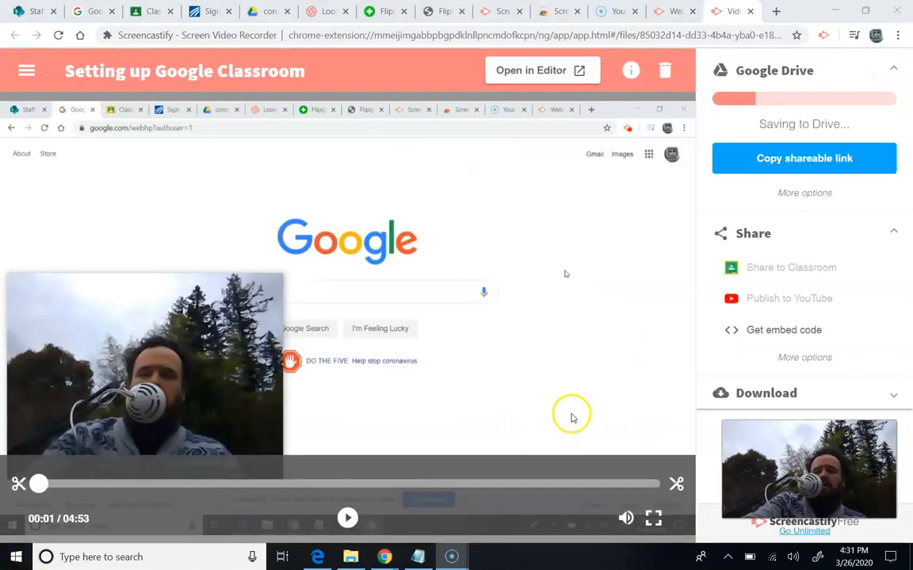
mouse_move(550, 431)
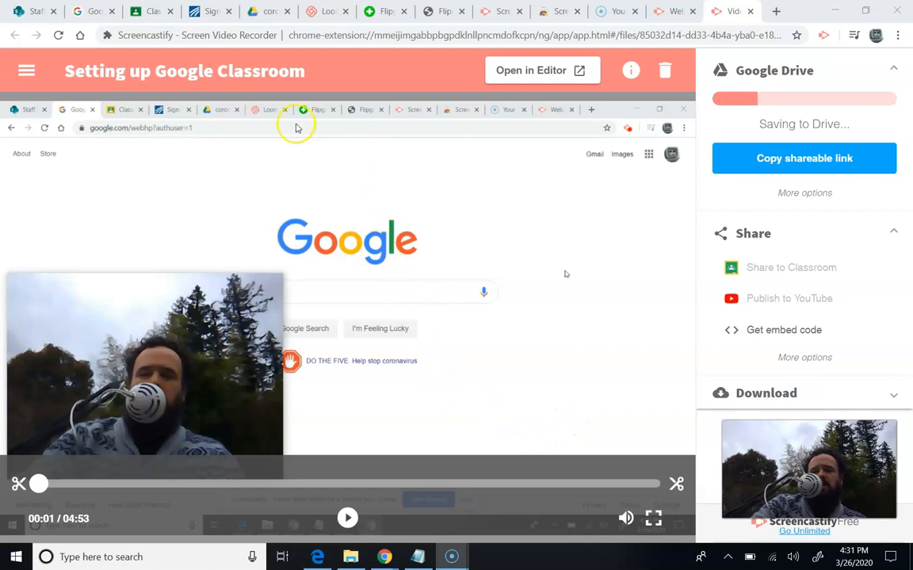
click(183, 70)
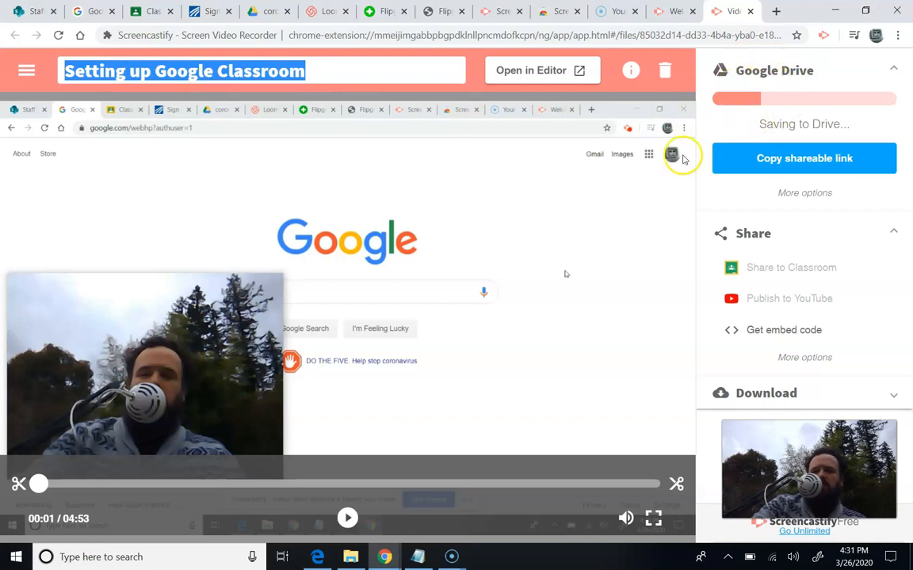
mouse_move(41, 485)
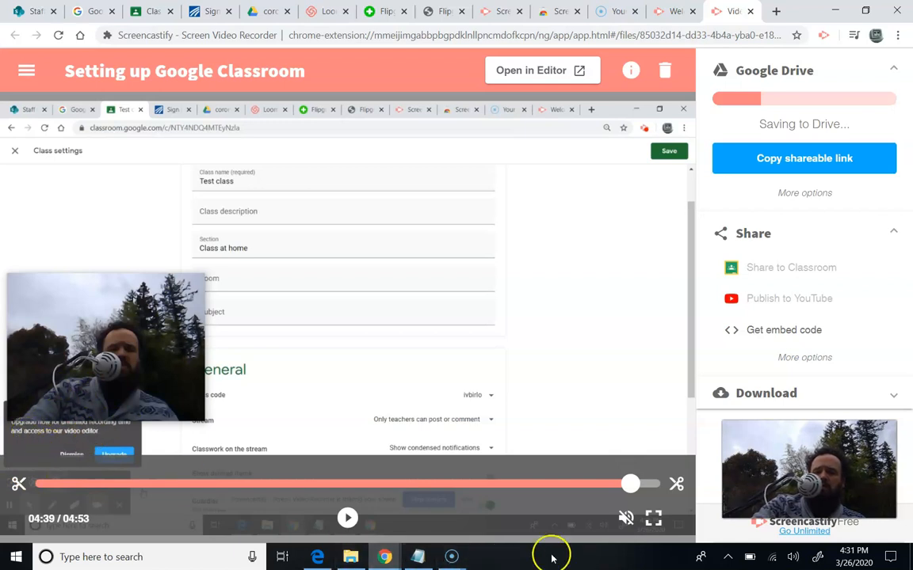
mouse_move(673, 484)
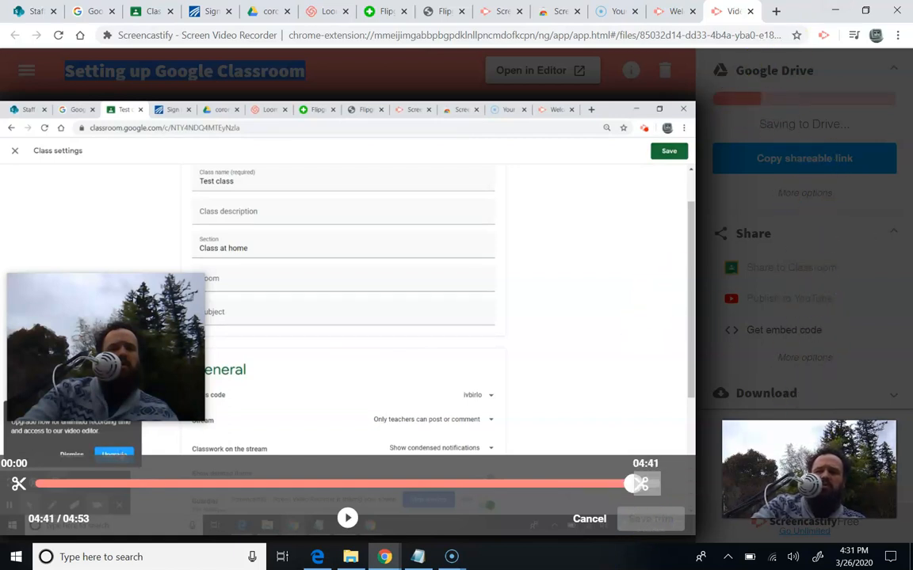
mouse_move(856, 362)
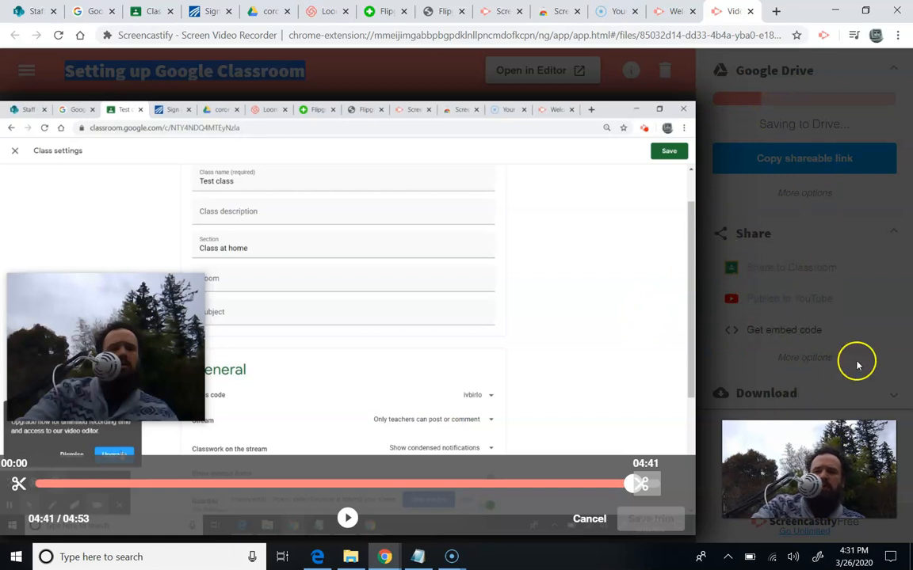
mouse_move(787, 100)
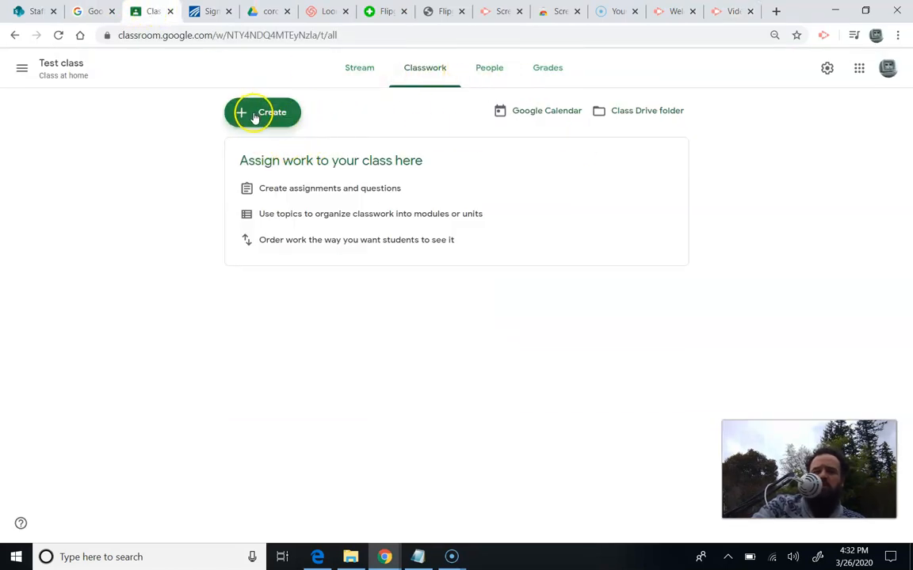
Create a Test class assignment and show the Drive, Link, File and YouTube attachment options.
click(263, 111)
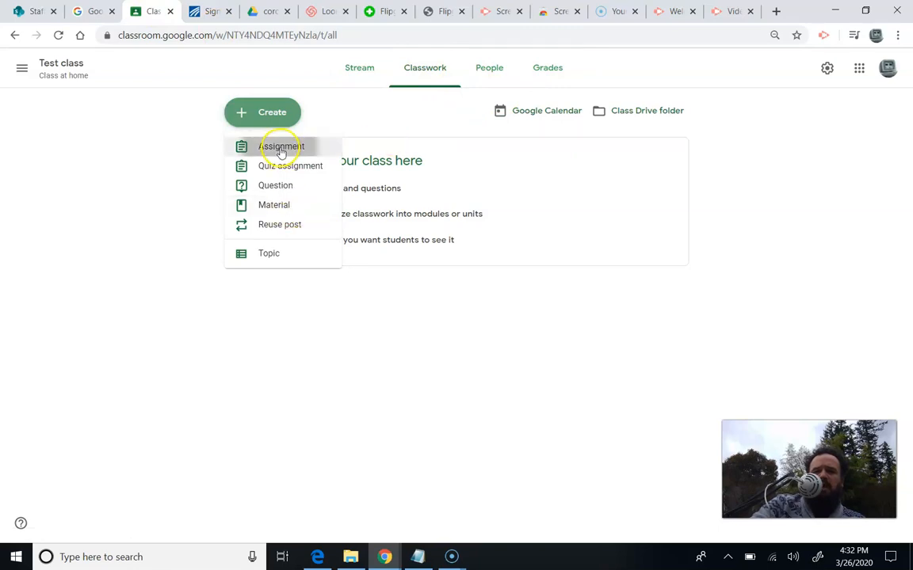
click(281, 146)
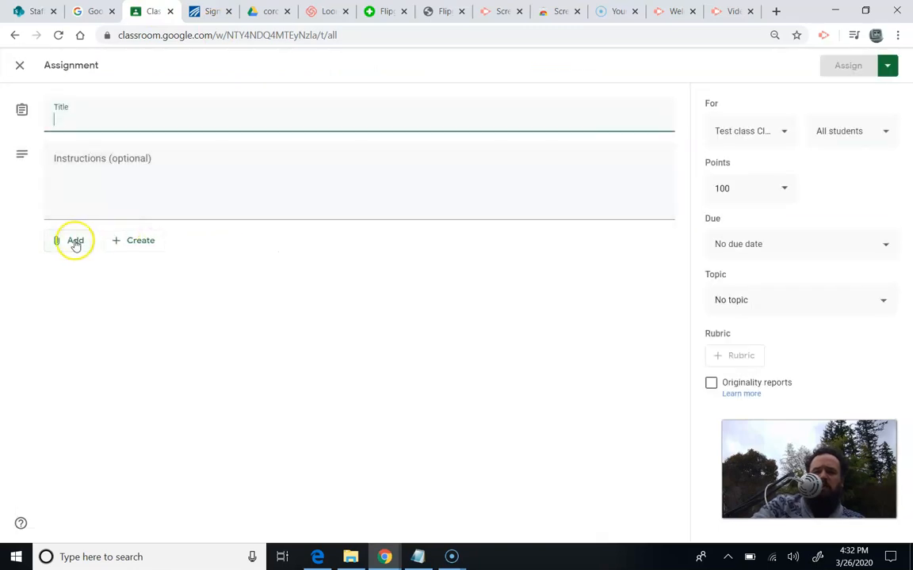
click(75, 240)
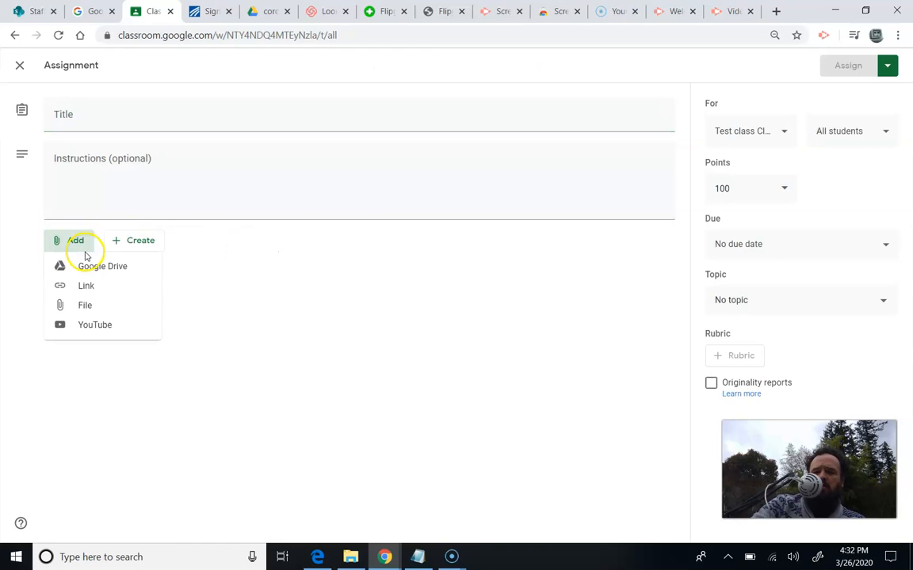
mouse_move(90, 269)
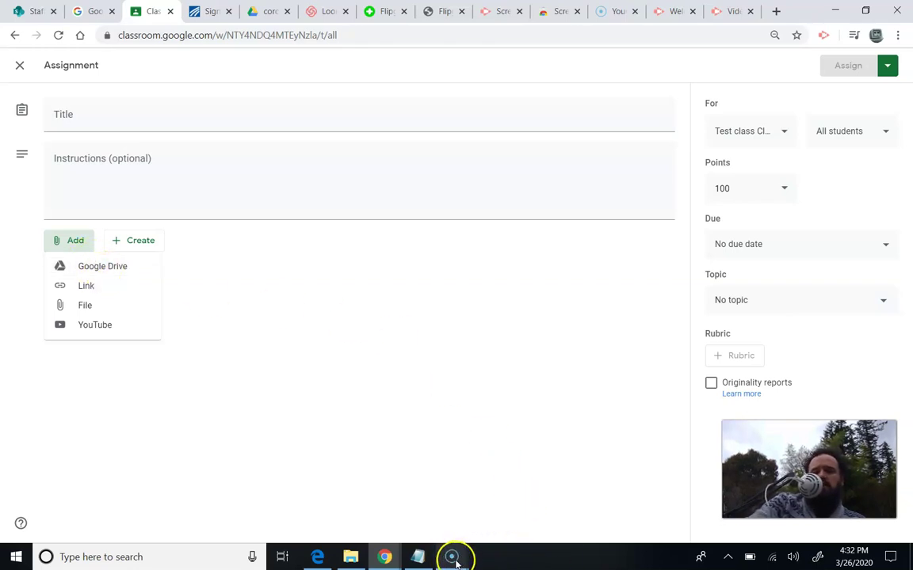
click(451, 556)
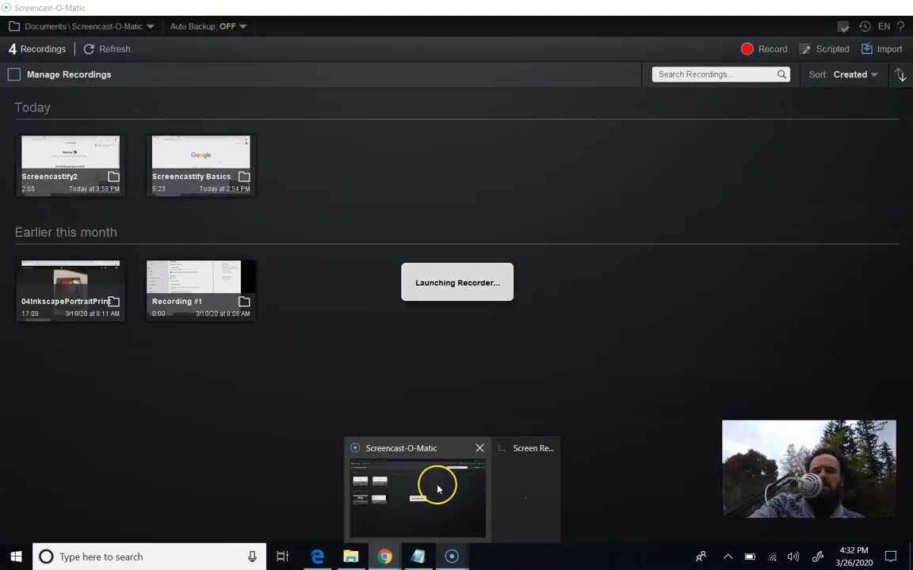